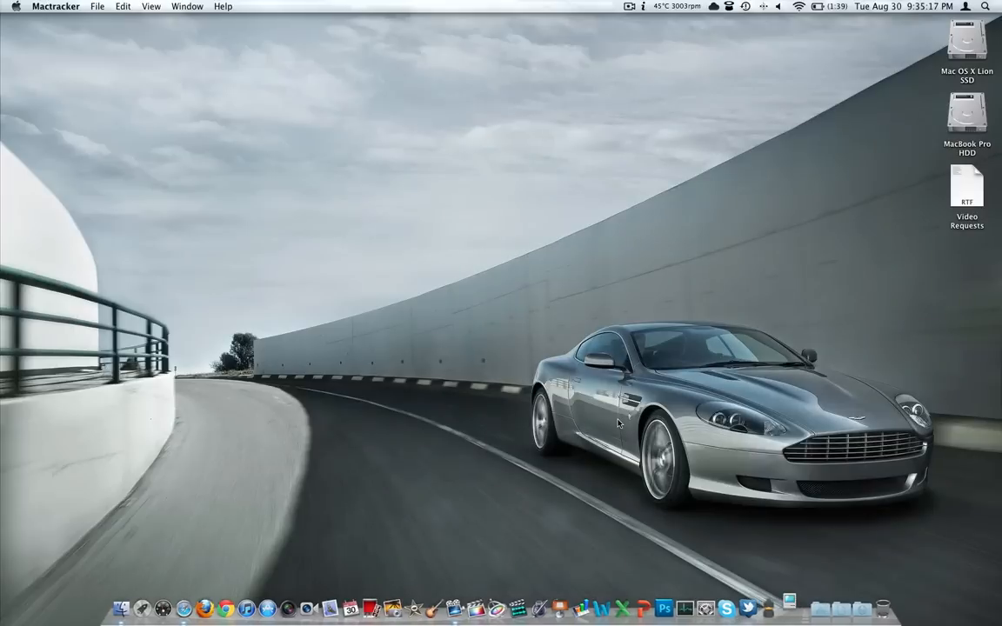
mouse_move(452, 90)
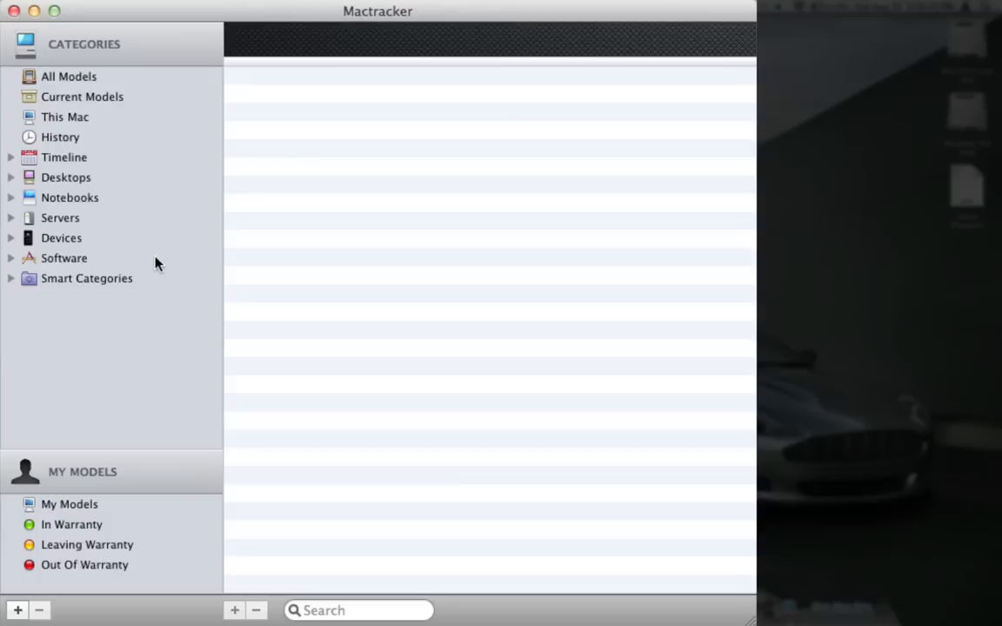
mouse_move(87, 199)
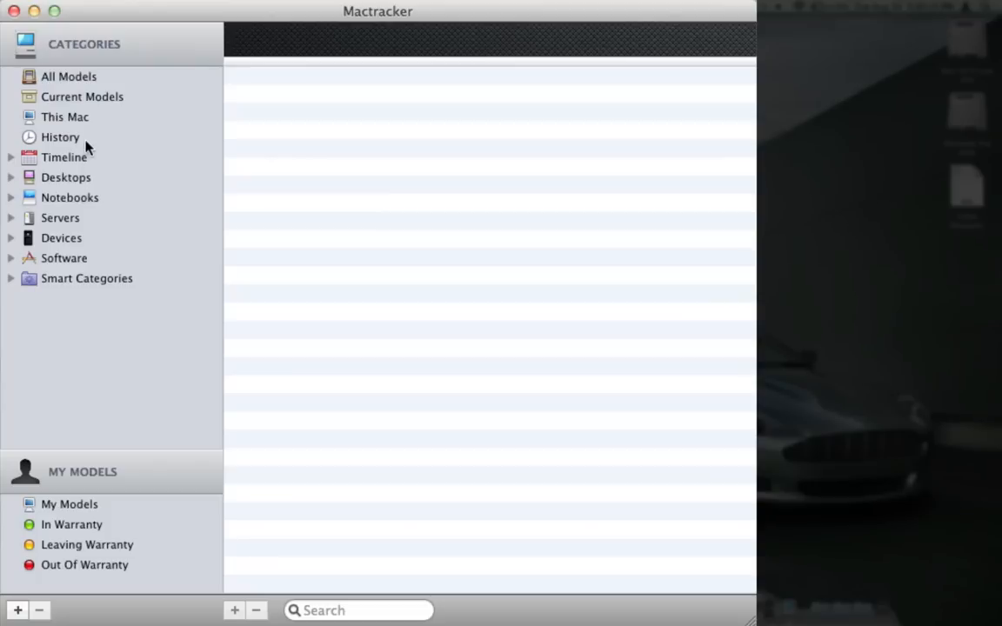
mouse_move(129, 197)
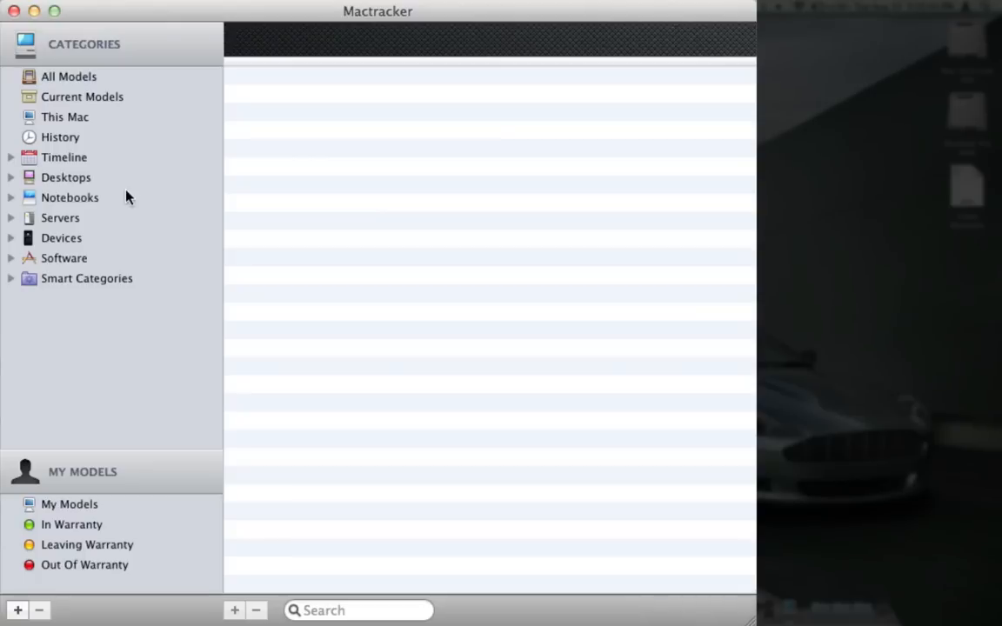
mouse_move(13, 207)
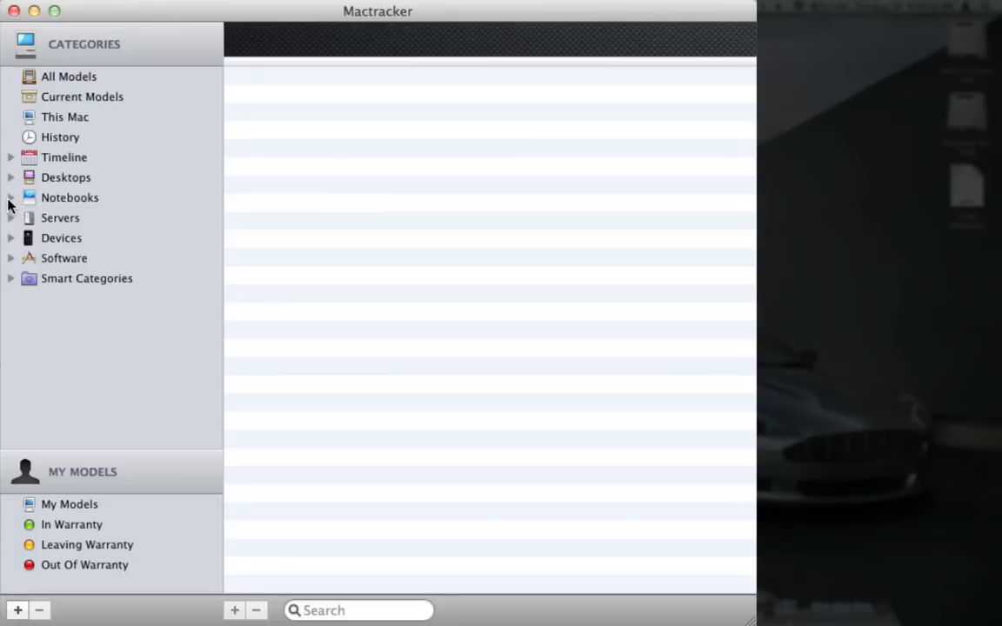
mouse_move(87, 121)
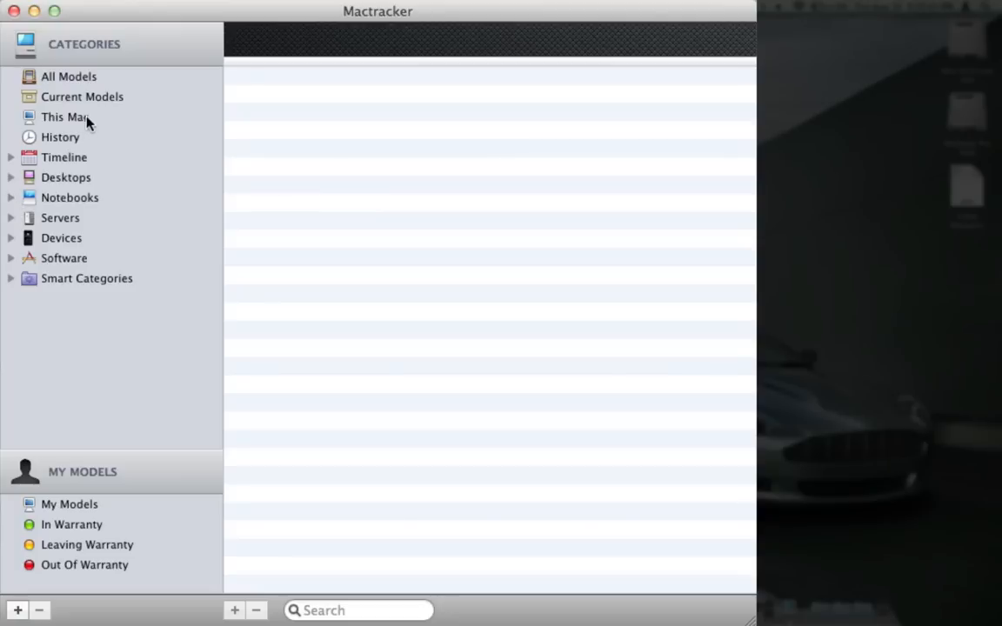
- Select This Mac and view the MacBook Pro (15-inch, Early 2011) general details
click(66, 116)
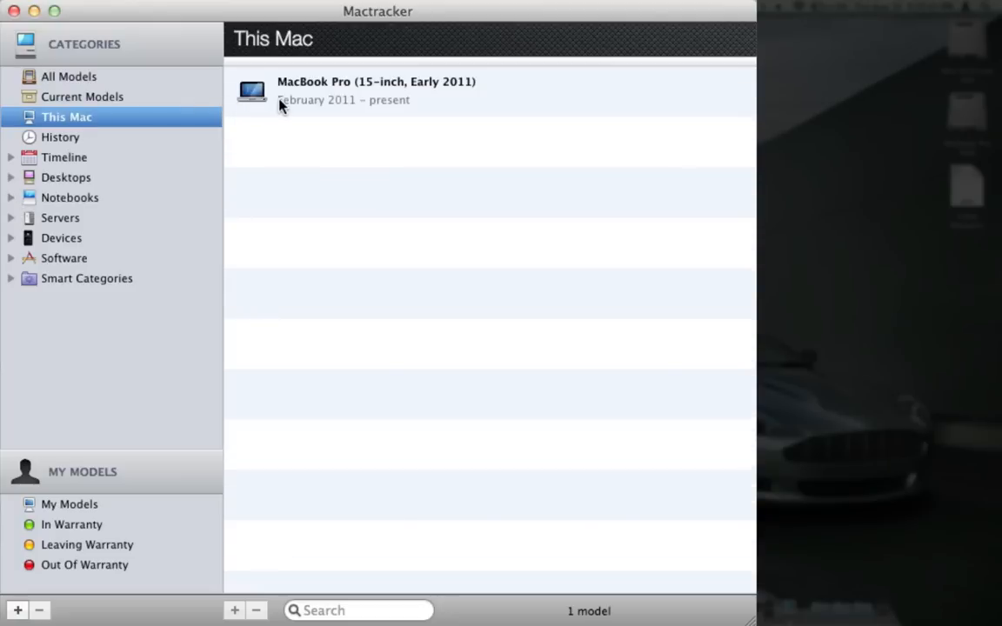
double_click(376, 90)
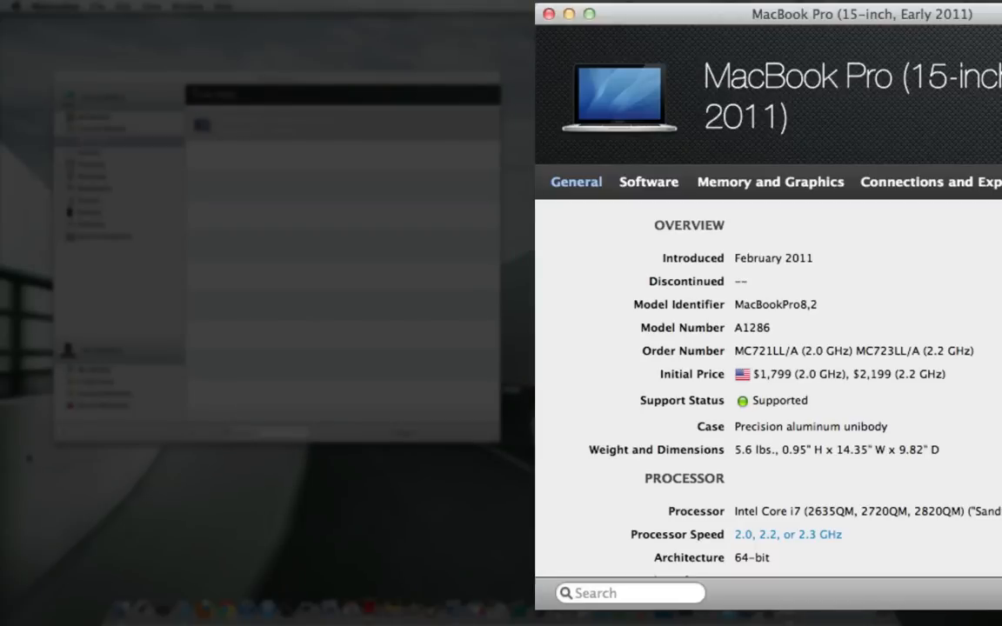
mouse_move(999, 121)
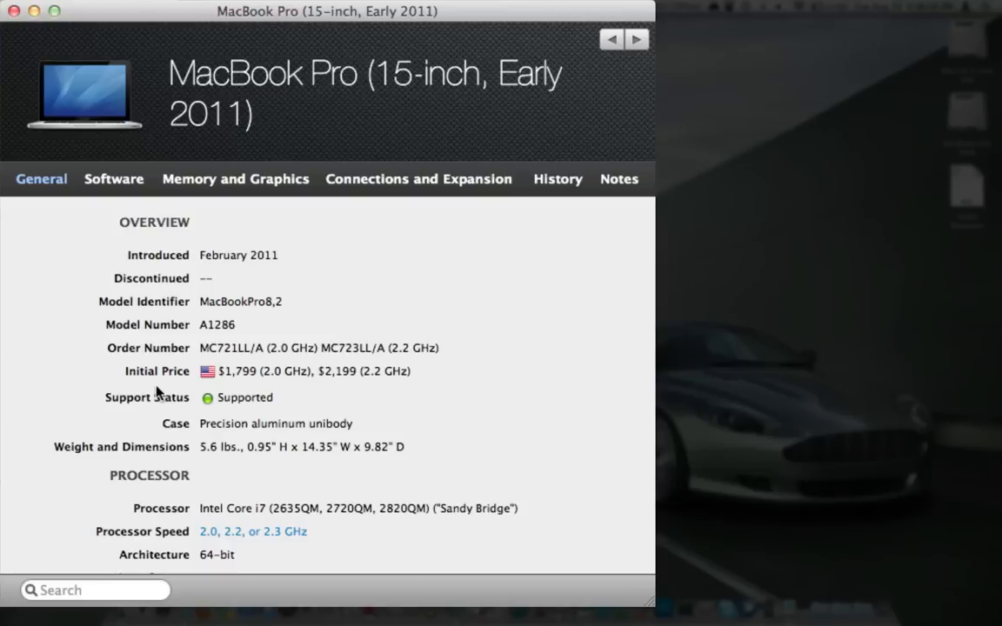
mouse_move(164, 440)
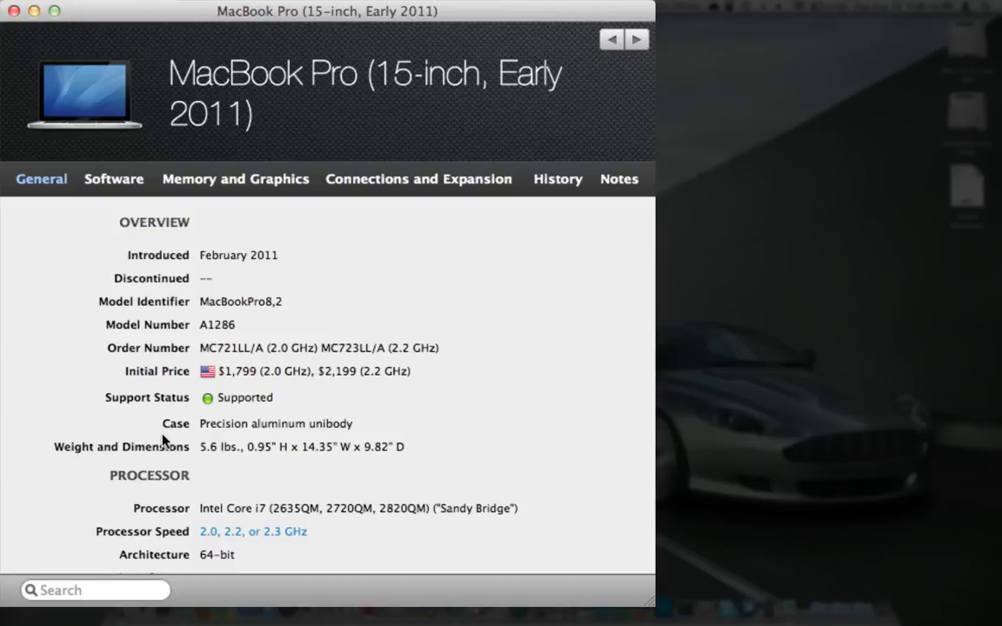
scroll(down, 3)
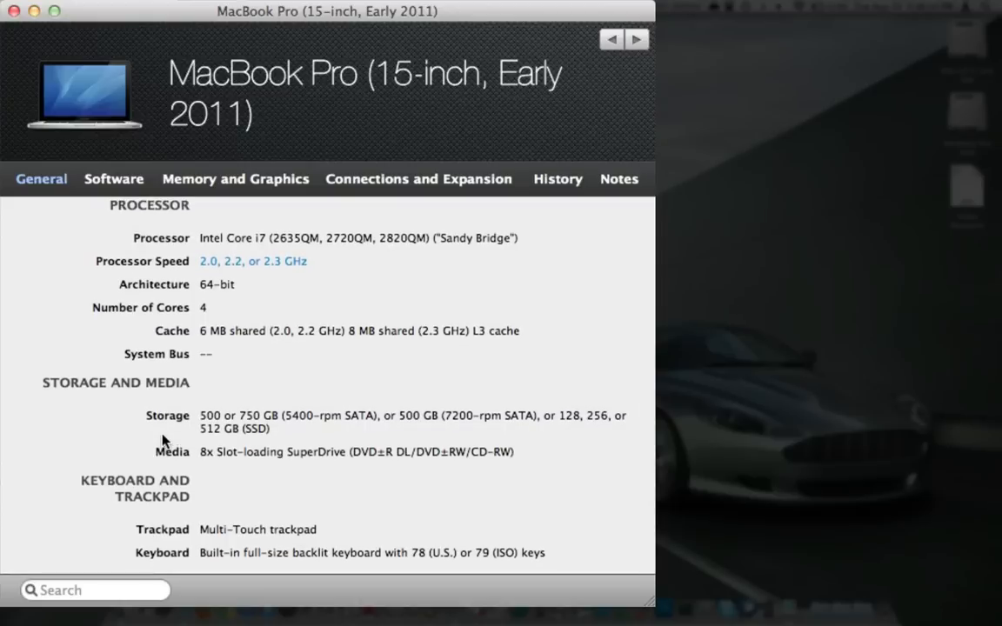
scroll(up, 3)
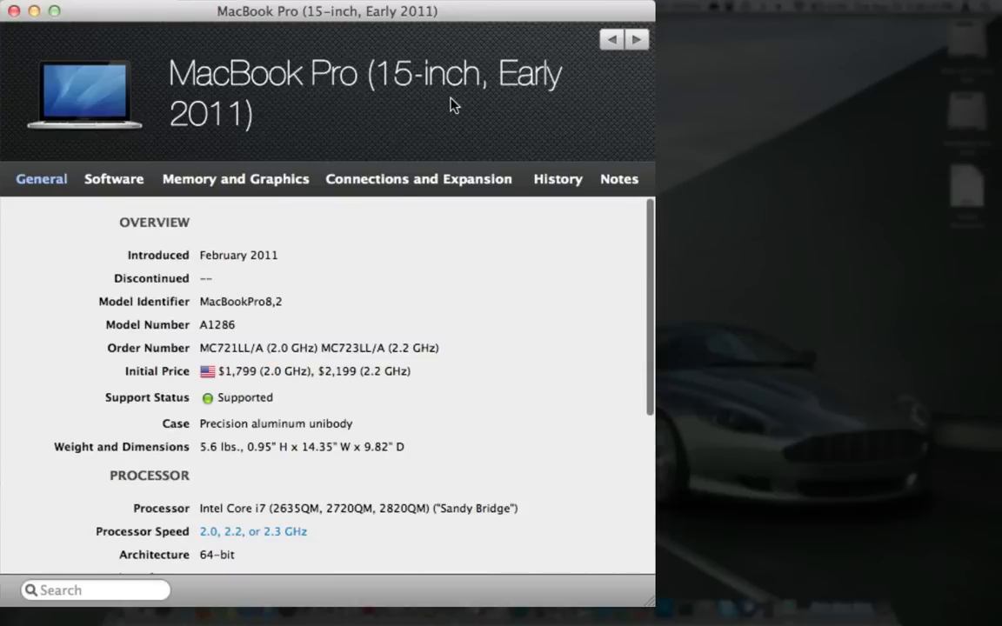
- Review the MacBook Pro's Software and Memory and Graphics specs, then close the sheet
click(115, 178)
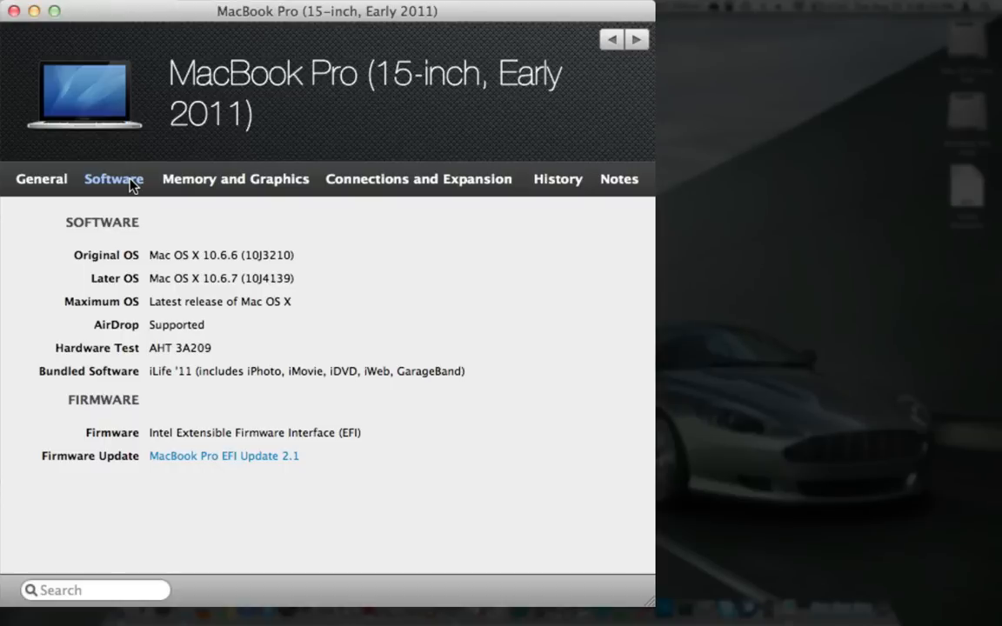
mouse_move(223, 189)
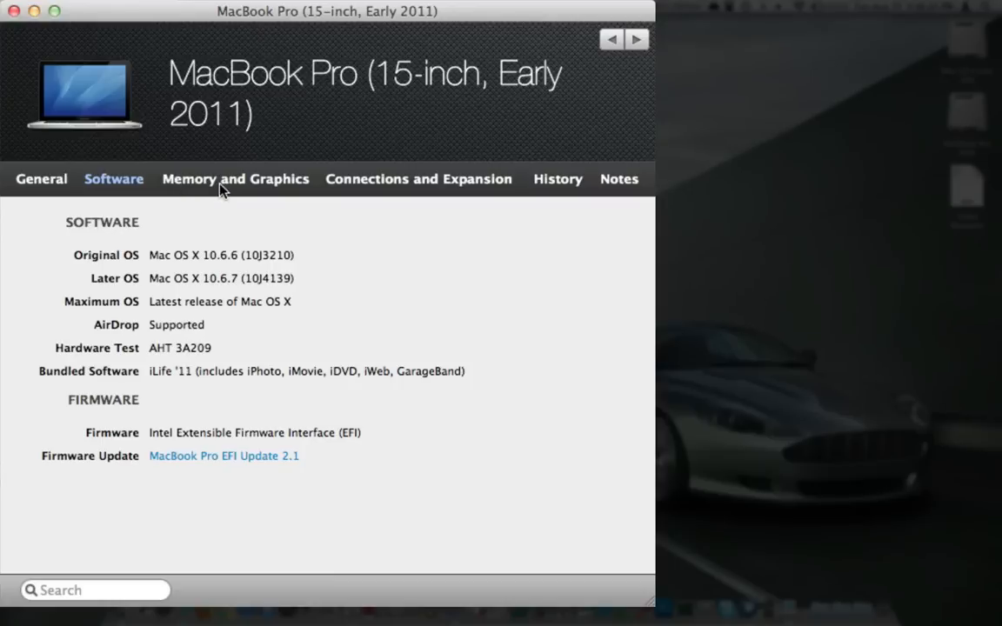
click(235, 177)
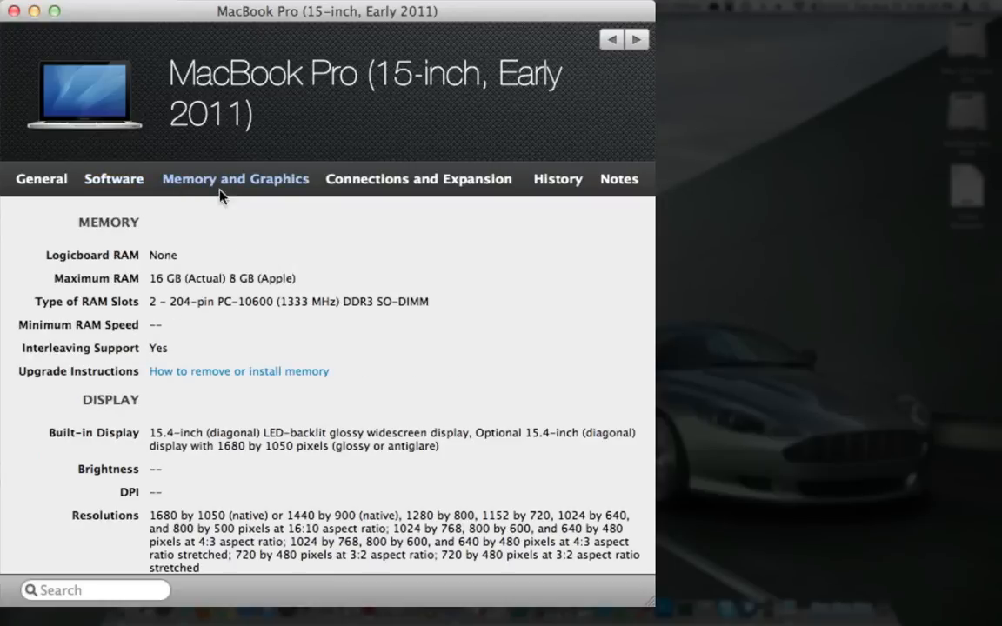
mouse_move(348, 167)
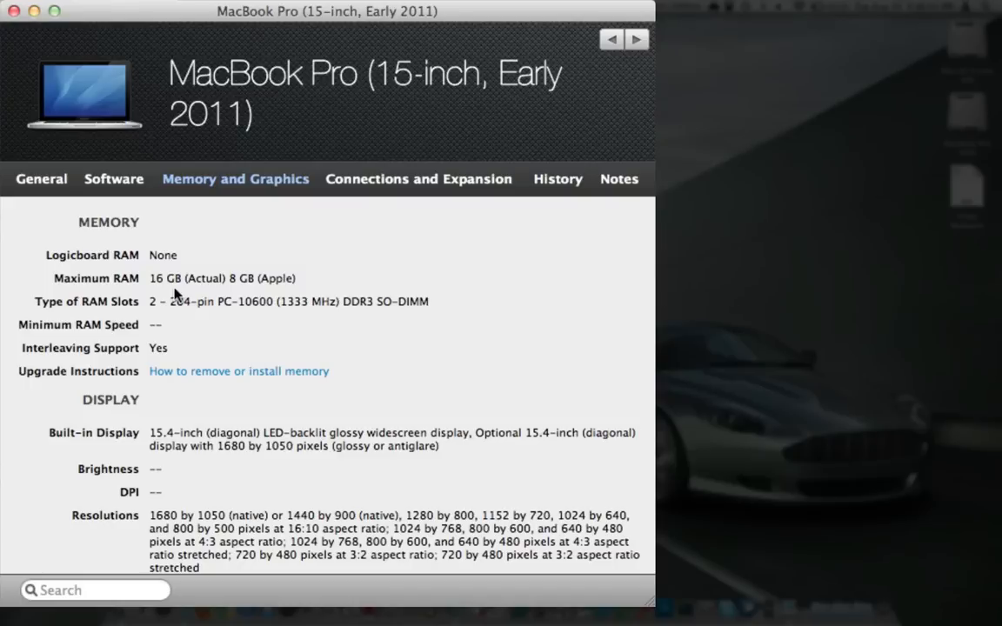
click(418, 177)
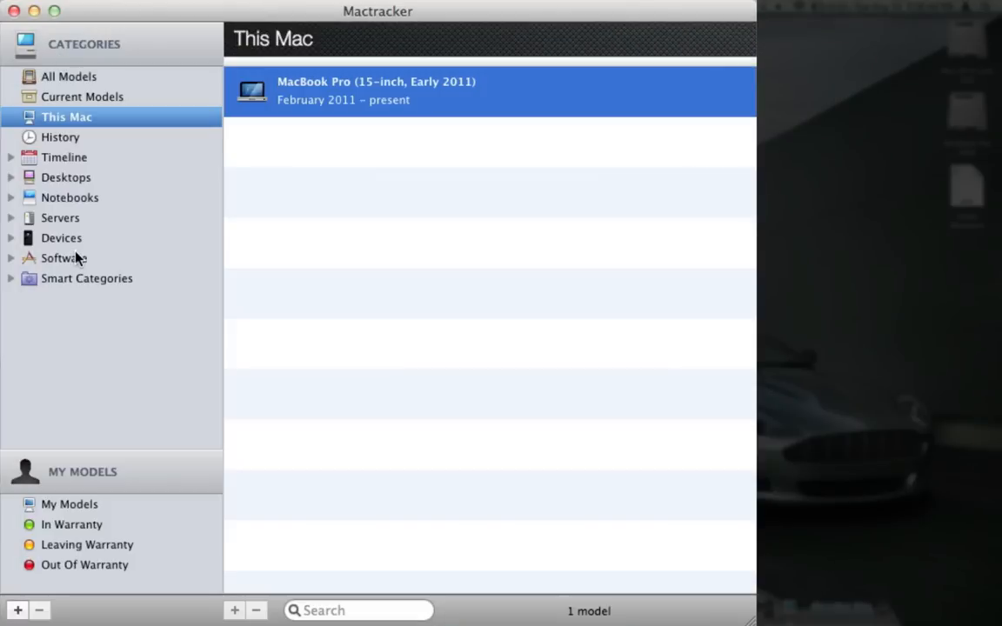
mouse_move(17, 195)
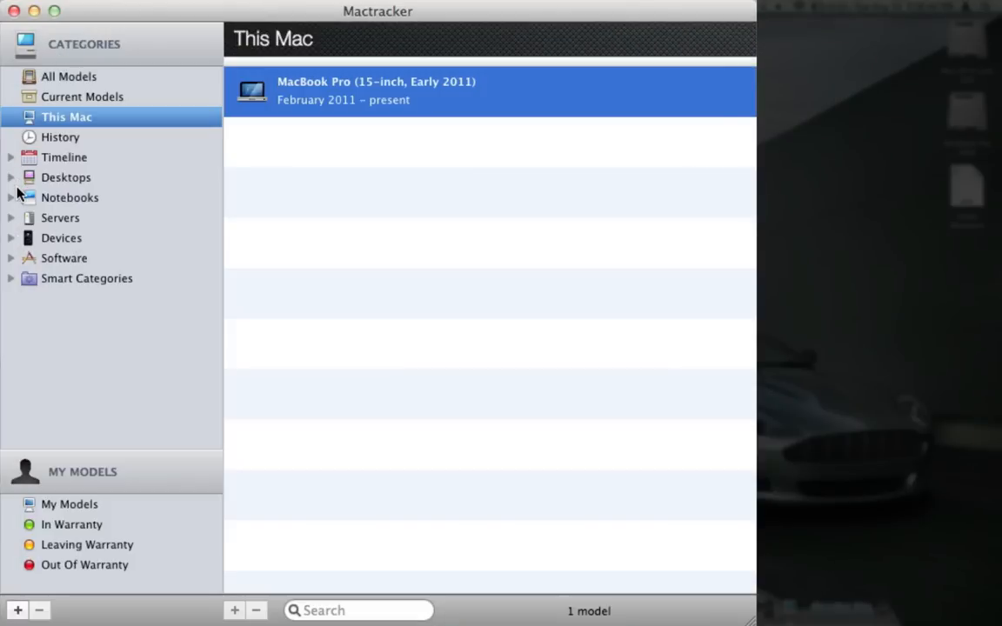
- Expand Notebooks, list the iBook family and read the iBook (16 VRAM) general details
click(70, 198)
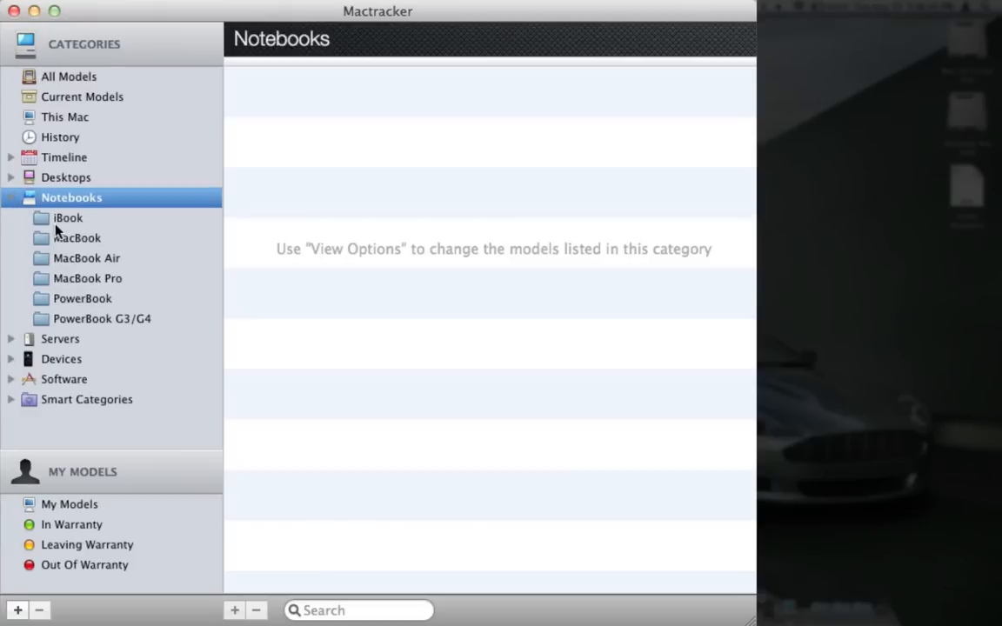
click(68, 217)
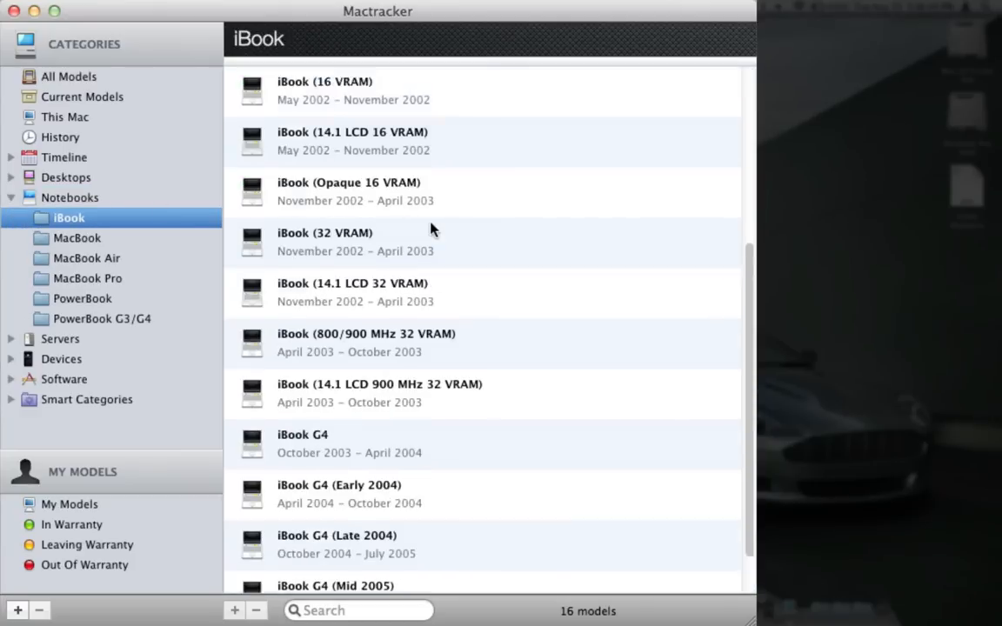
scroll(up, 3)
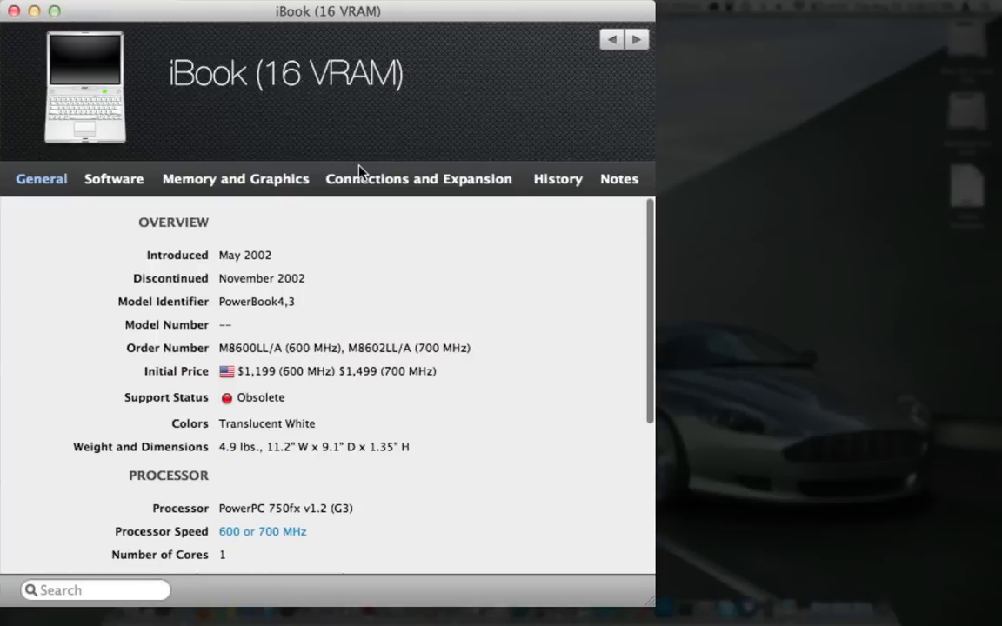
mouse_move(176, 359)
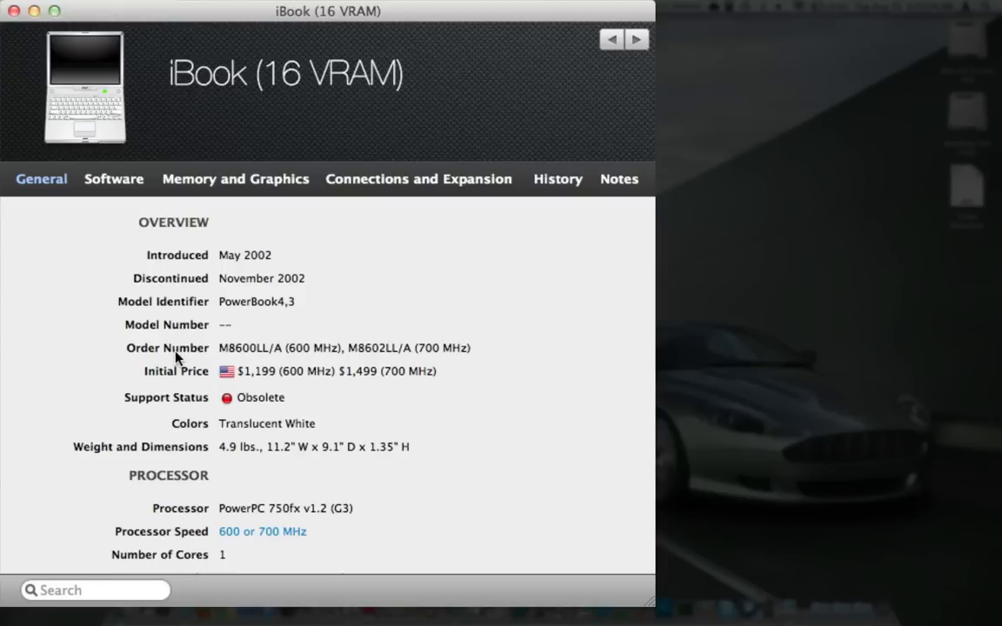
scroll(down, 3)
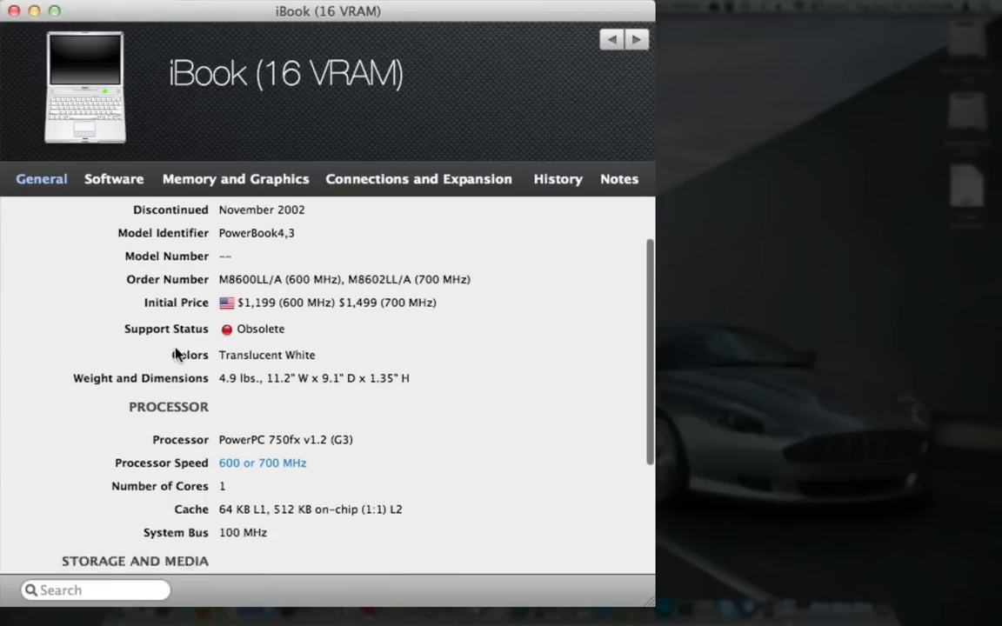
scroll(down, 3)
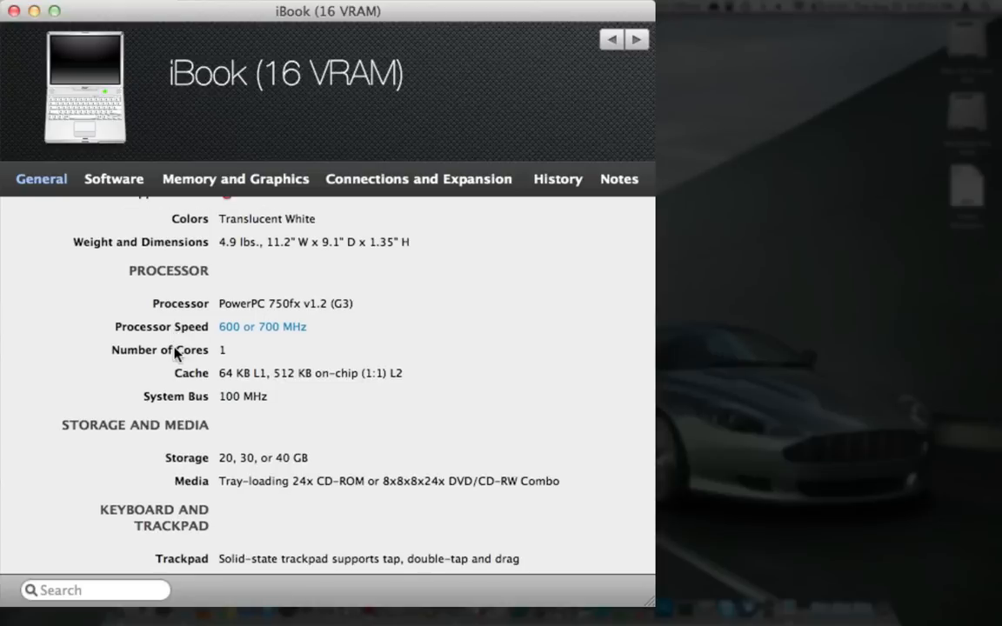
scroll(down, 3)
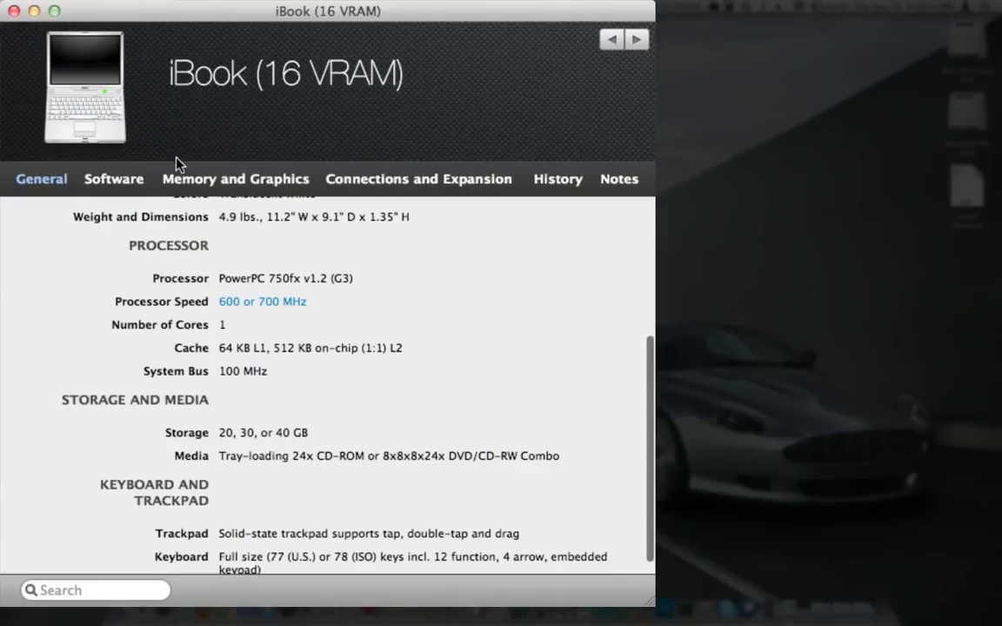
- Review the iBook's Memory and Graphics specs, then close its detail sheet
click(234, 180)
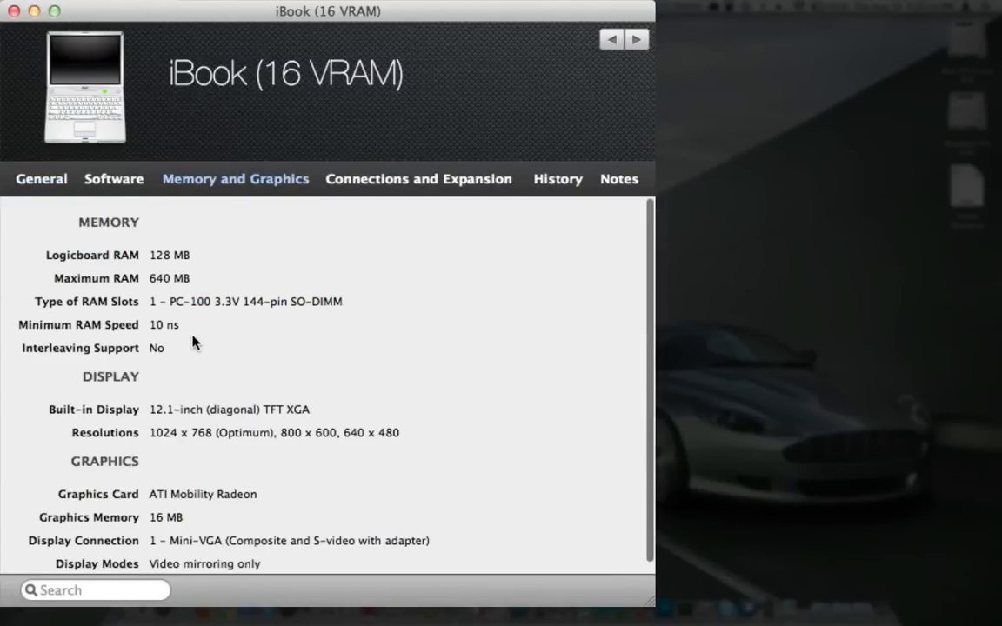
mouse_move(181, 343)
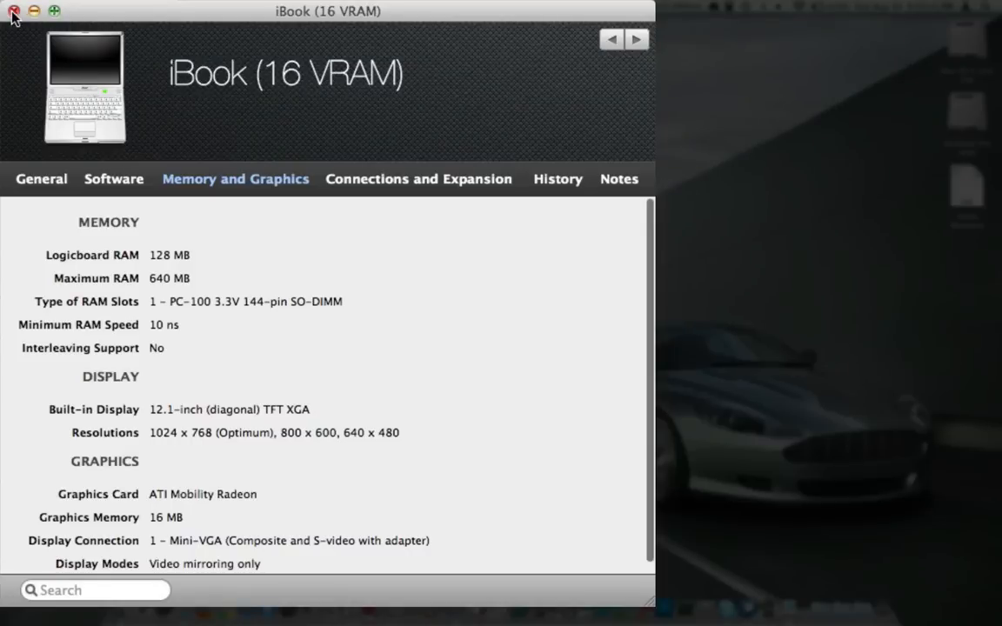
click(14, 10)
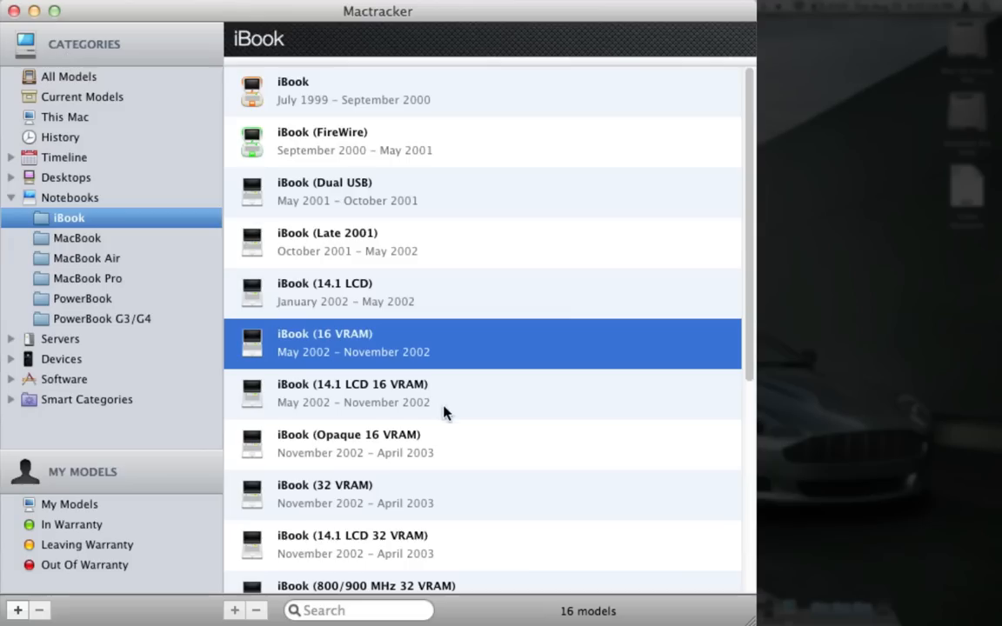
- Read the iBook G4 (Mid 2005) General overview down through processor and storage
scroll(down, 3)
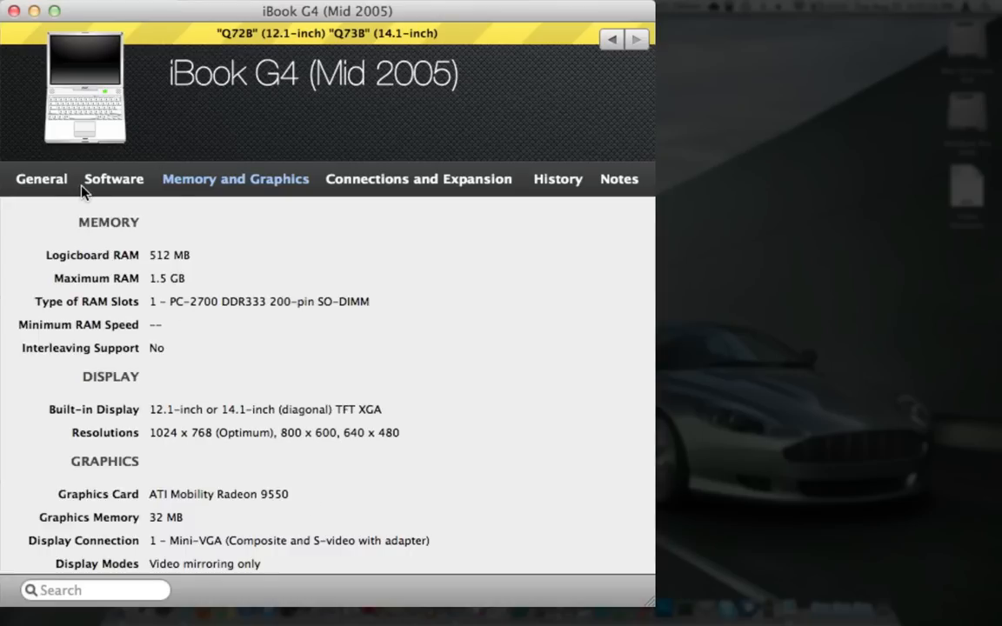
click(42, 177)
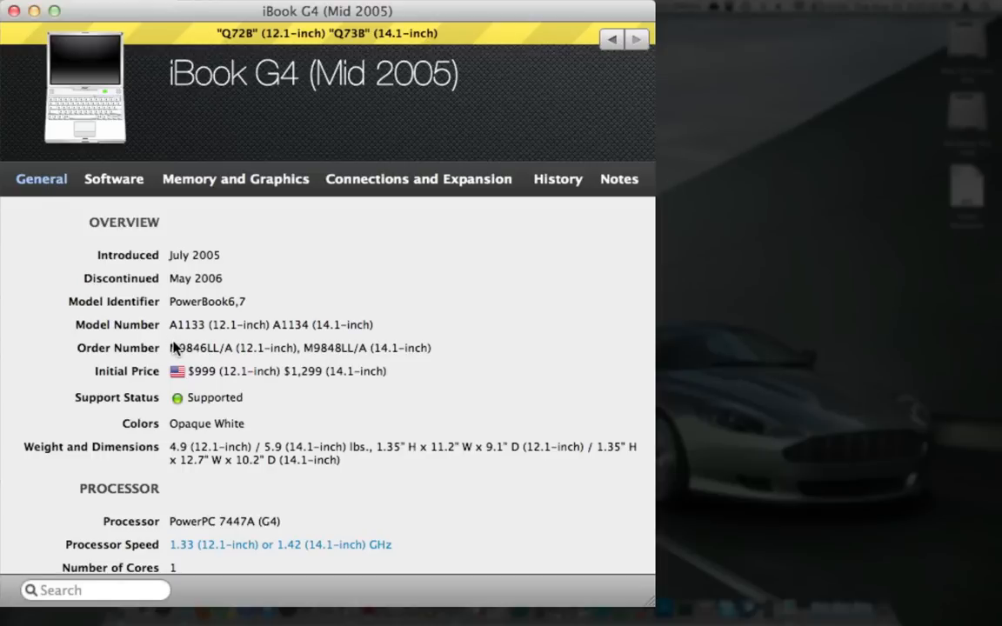
mouse_move(193, 387)
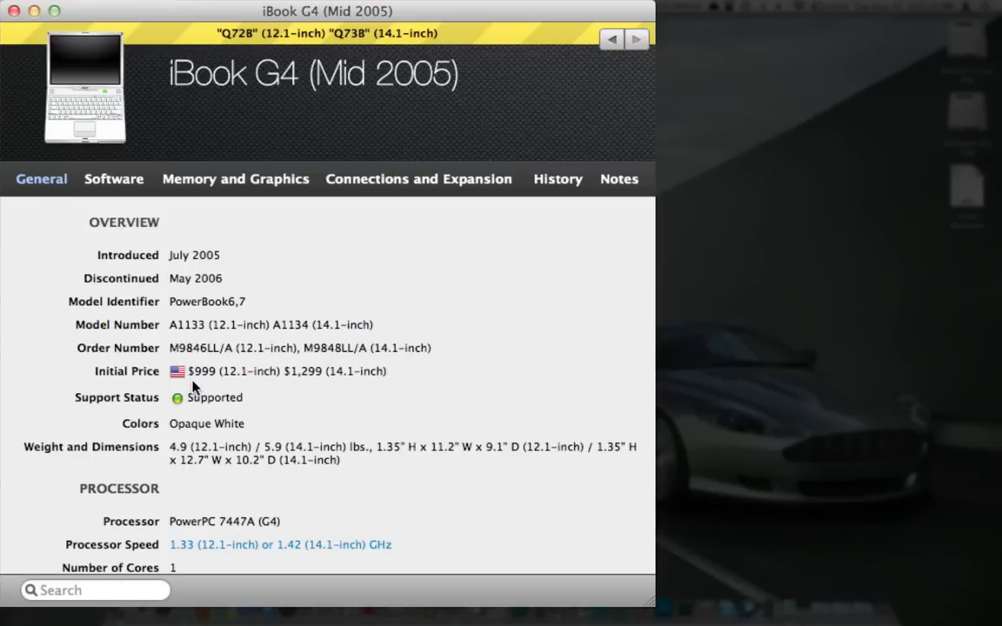
mouse_move(201, 403)
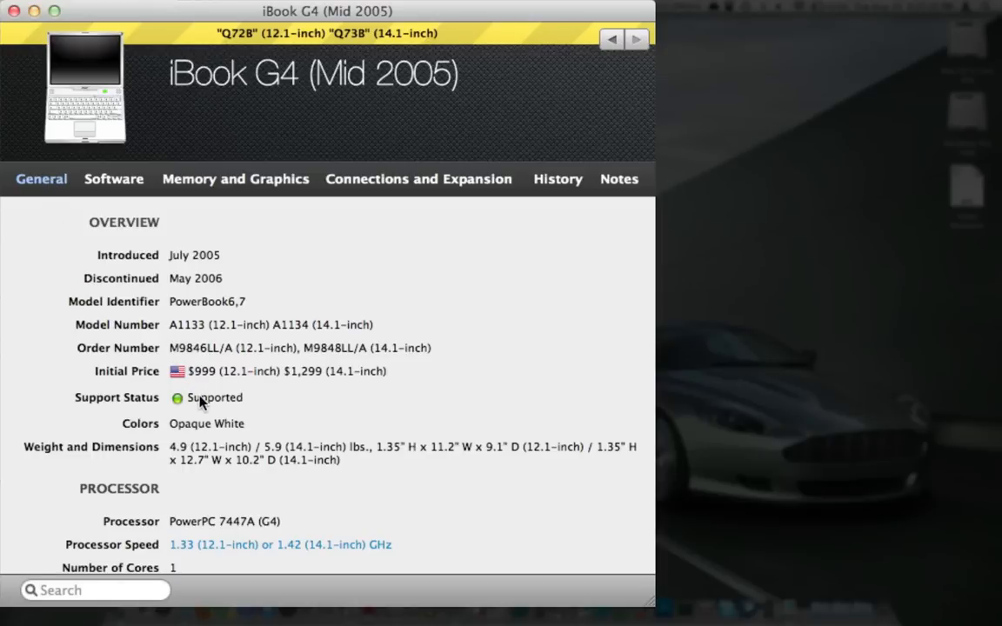
scroll(down, 3)
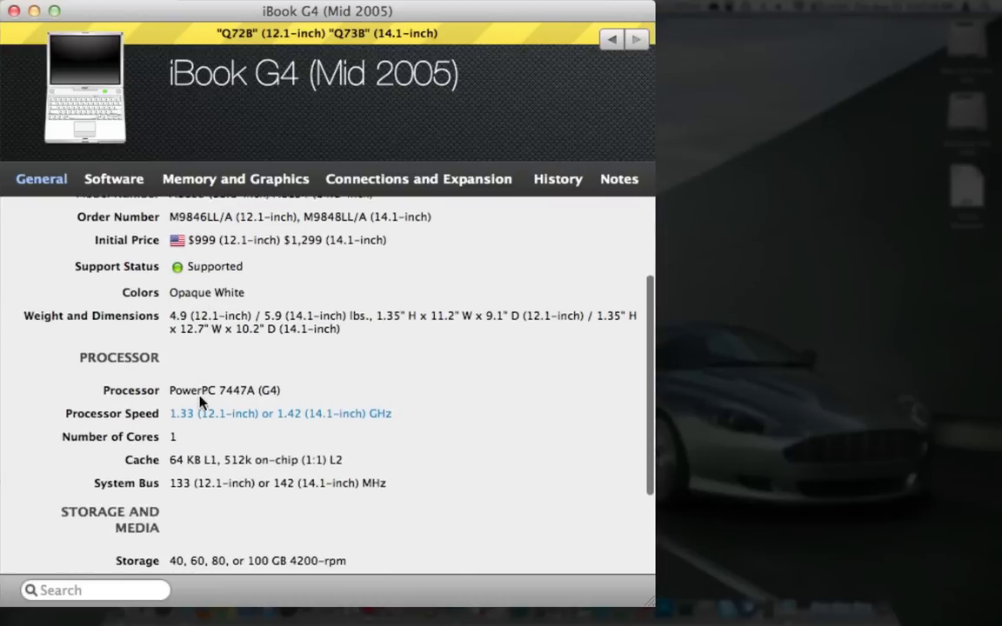
scroll(down, 3)
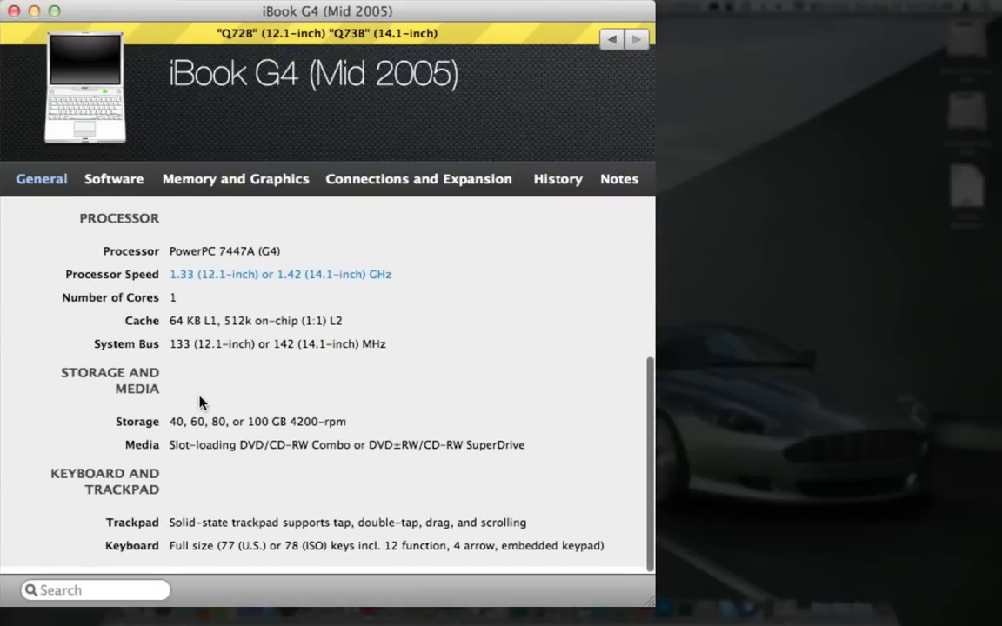
scroll(up, 3)
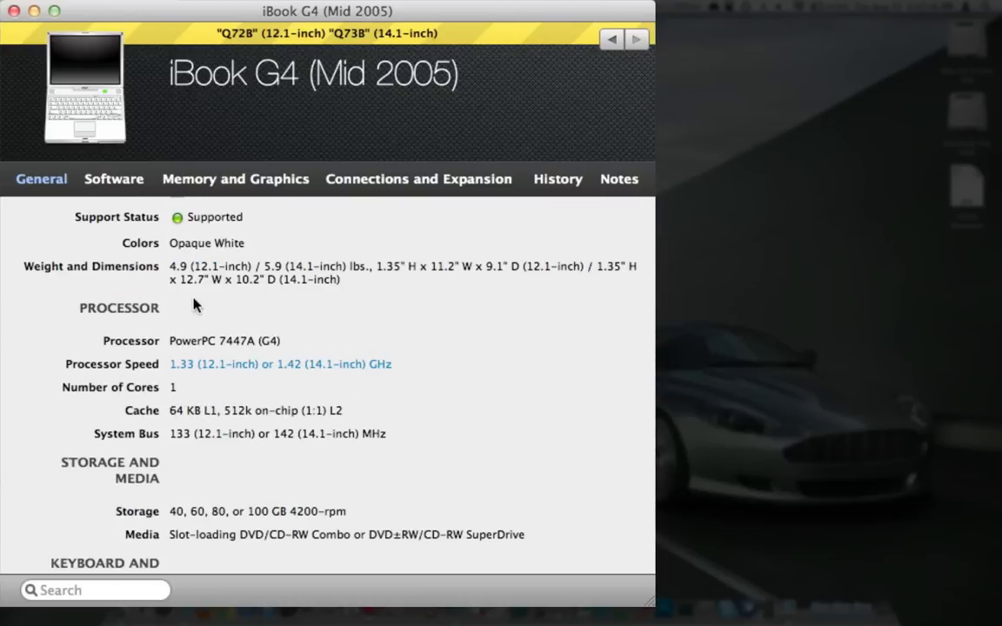
mouse_move(77, 101)
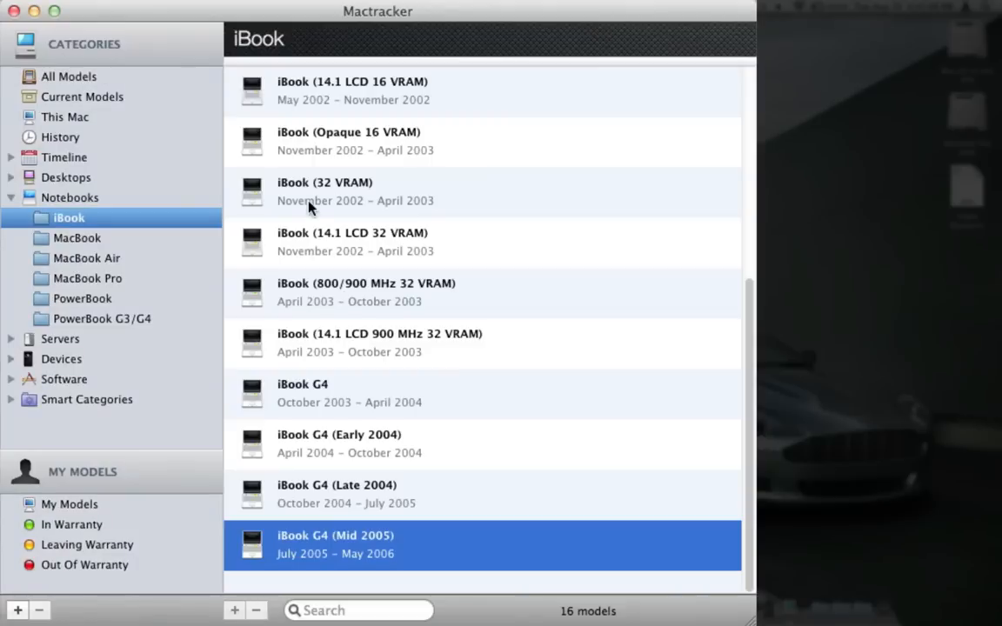
- List the MacBook Pro models and view the original MacBook Pro's General overview
click(91, 278)
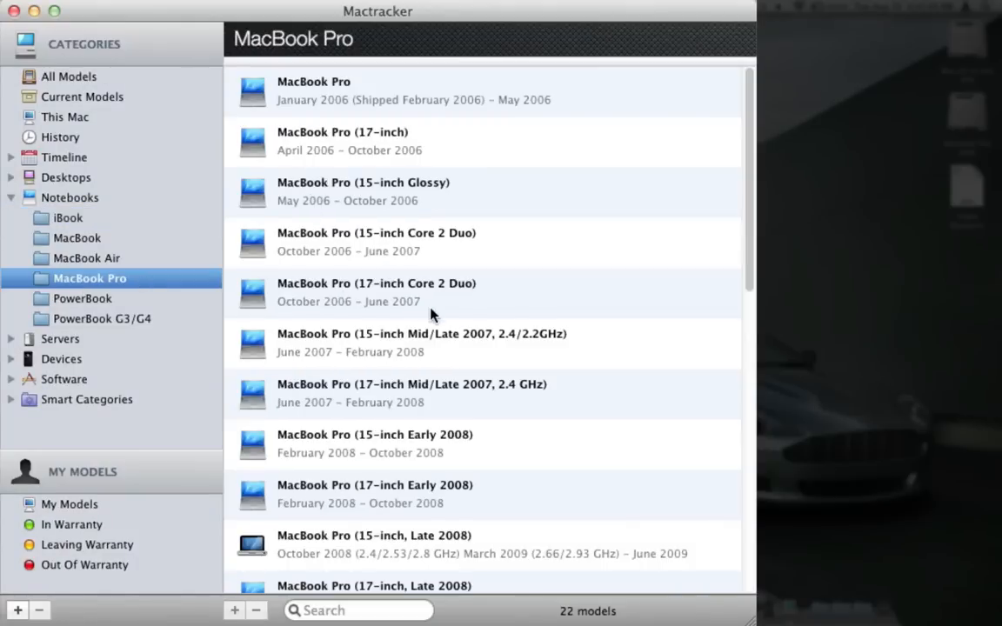
mouse_move(328, 202)
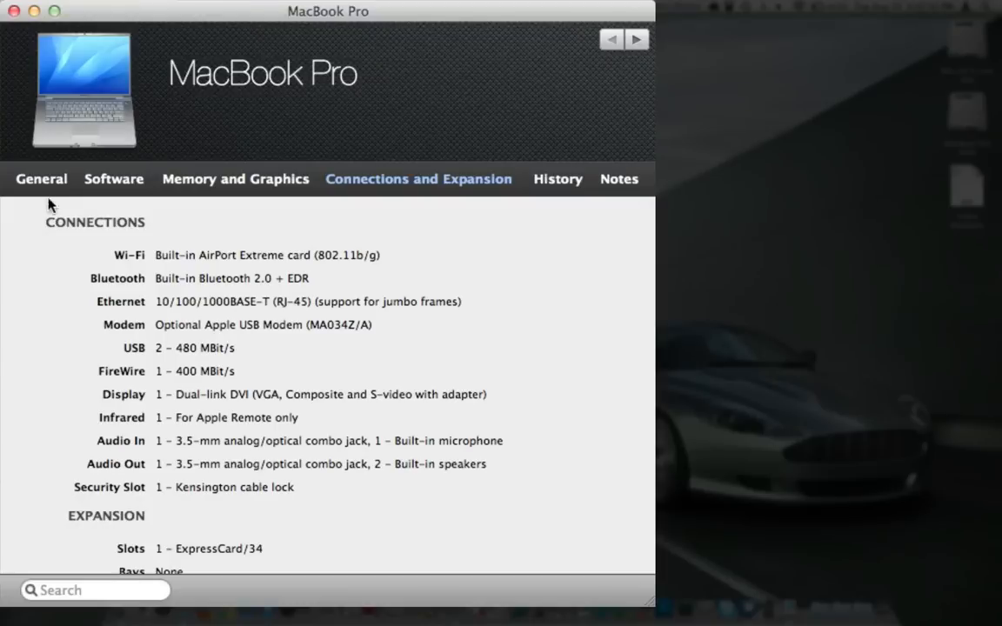
click(42, 177)
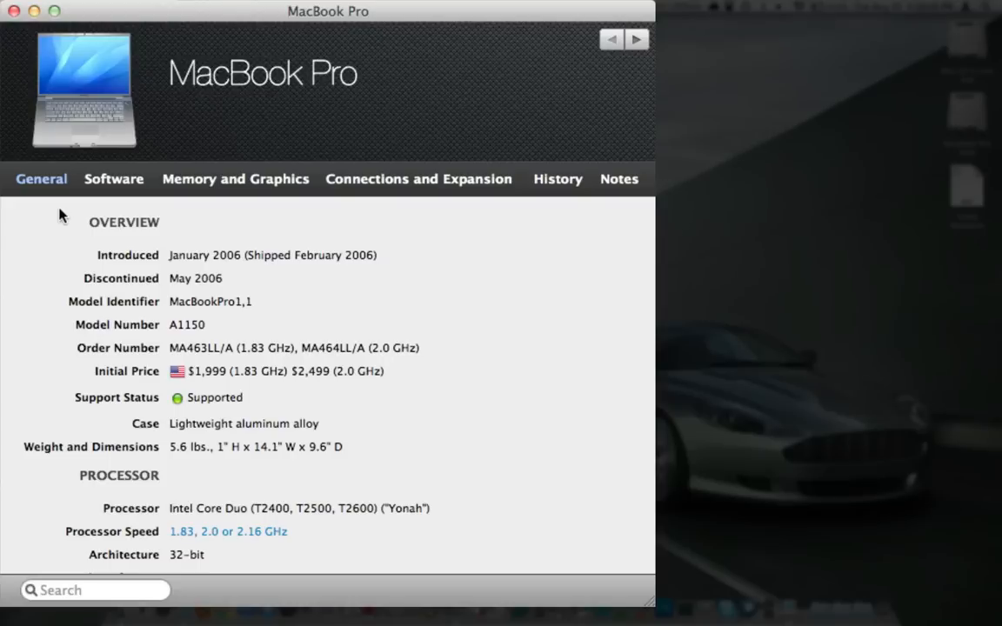
mouse_move(19, 26)
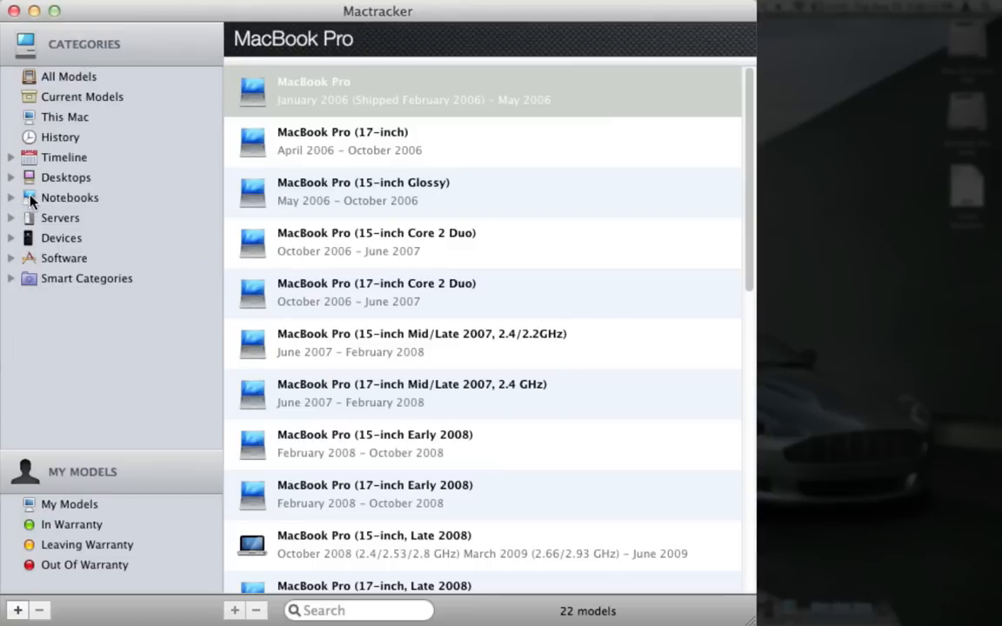
- Expand Desktops and browse the eMac, Performa and Power Macintosh lists
click(11, 177)
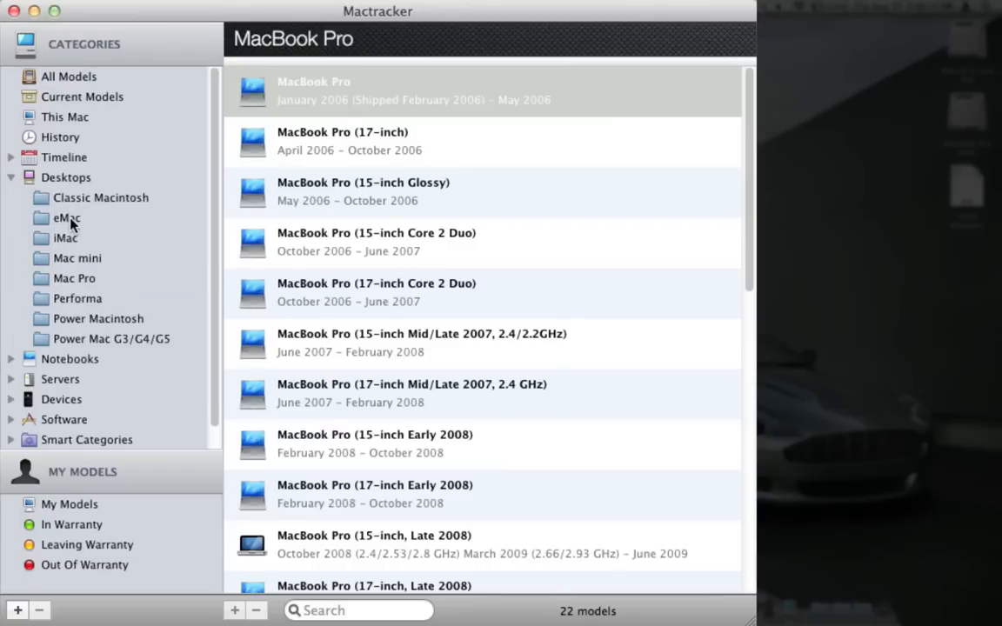
click(66, 217)
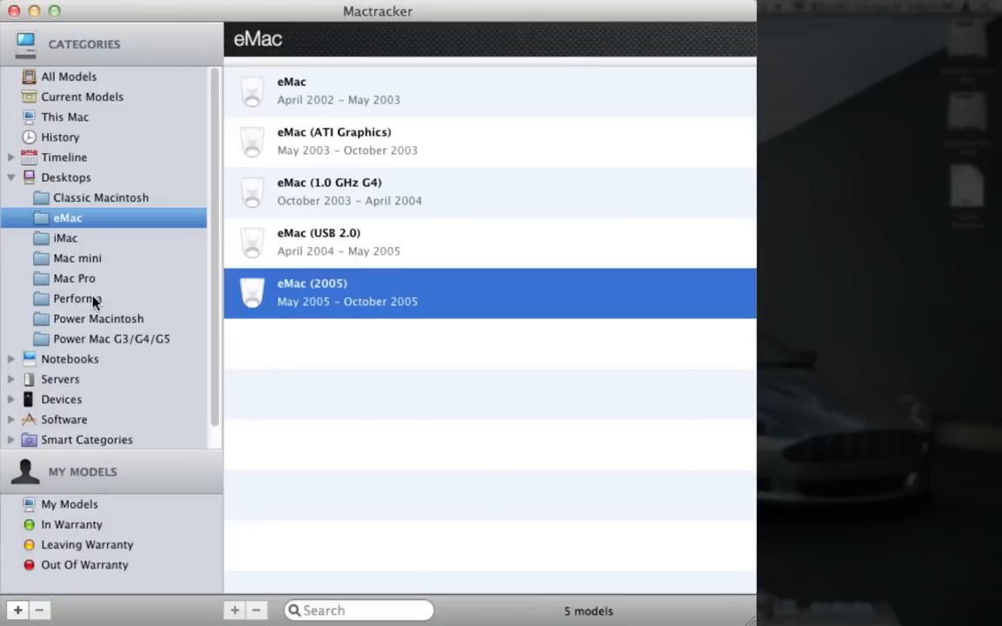
click(78, 299)
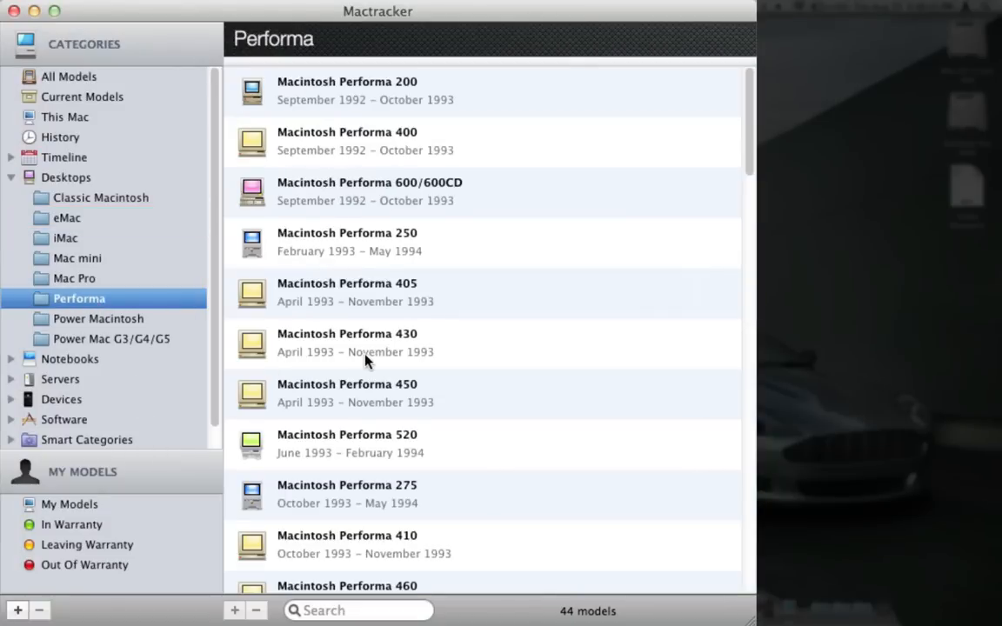
double_click(346, 91)
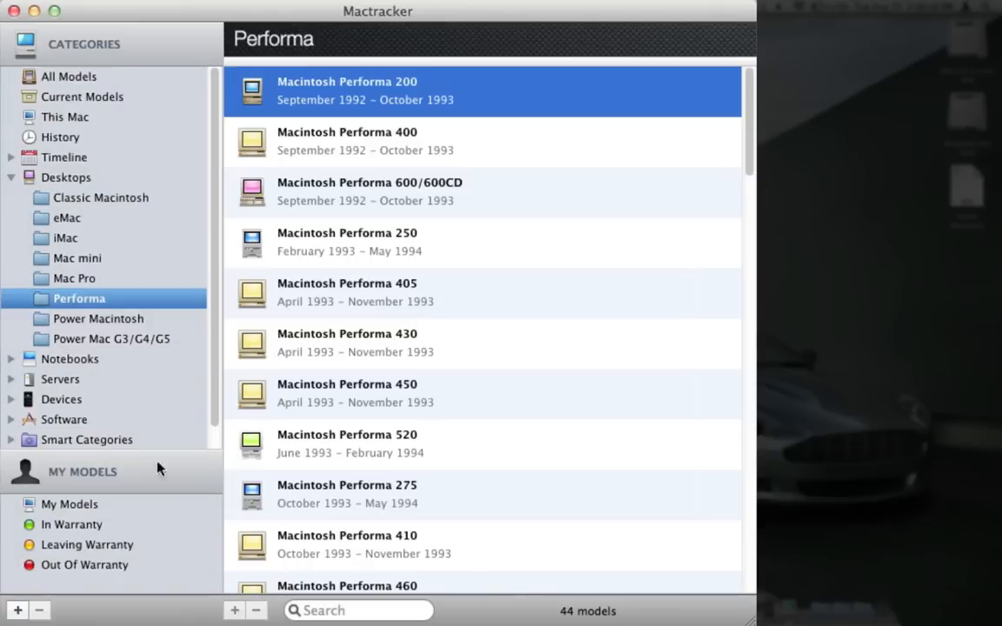
click(101, 318)
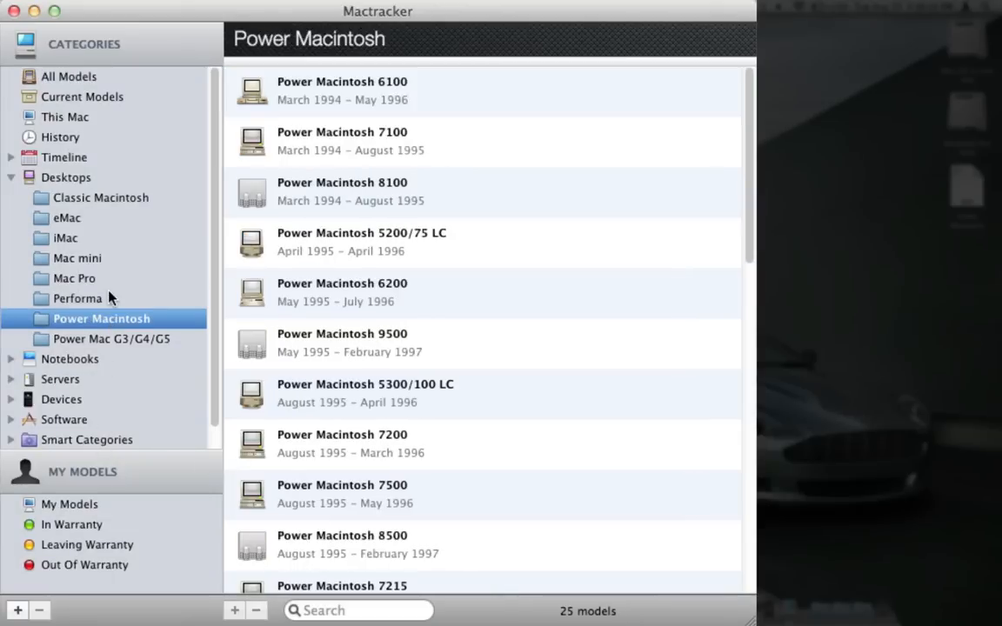
- Browse the Mac Pro, Mac mini and iMac lists, then collapse Desktops
click(76, 279)
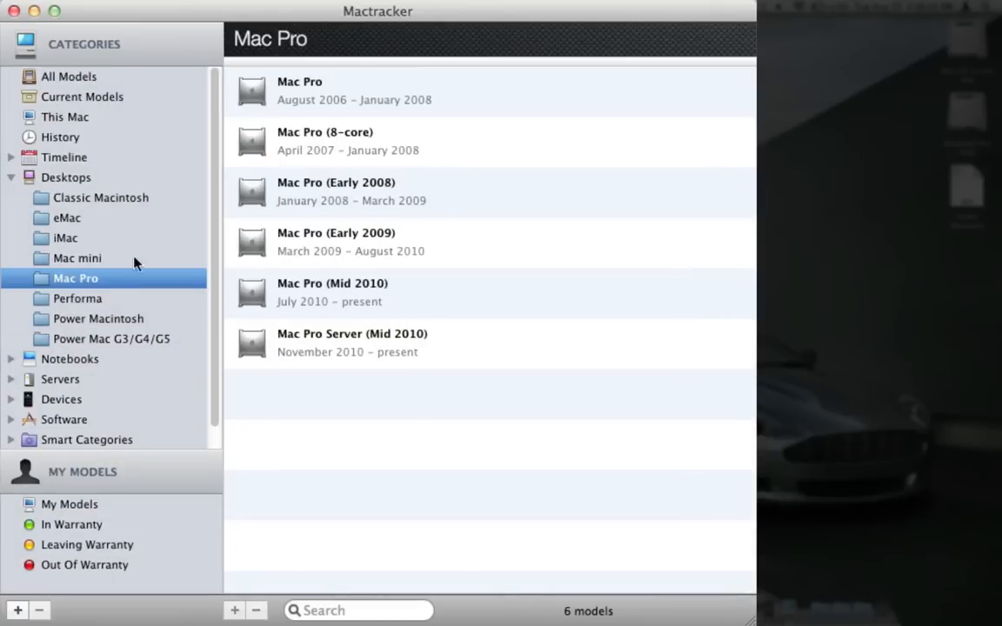
click(77, 257)
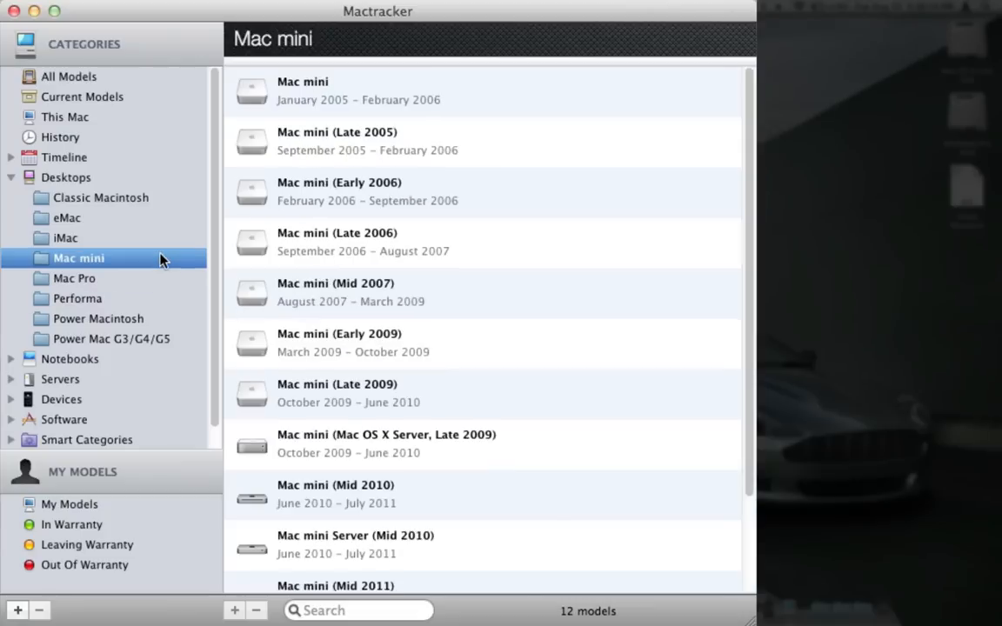
click(66, 237)
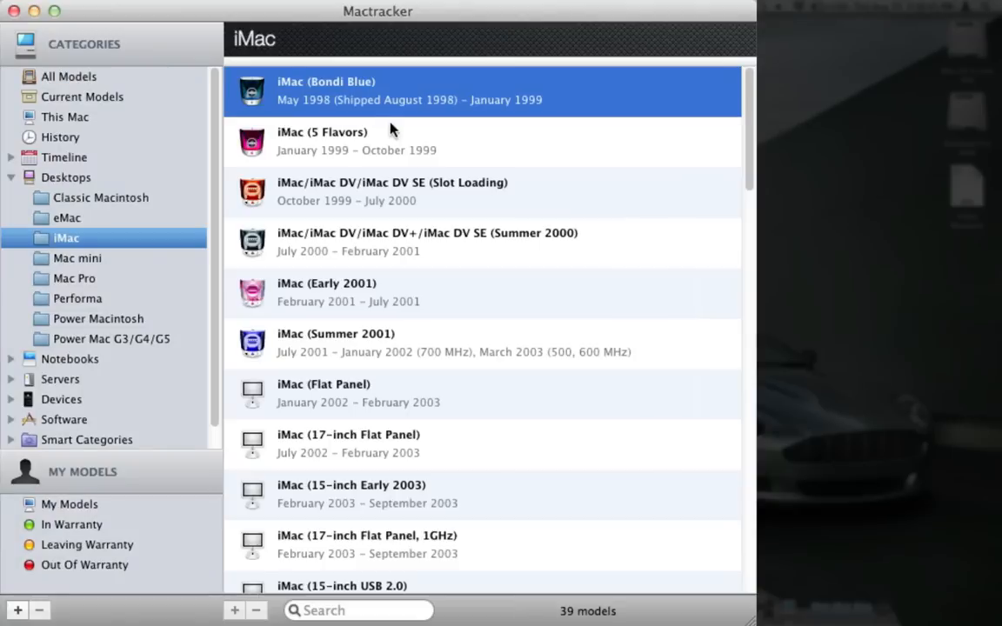
click(10, 178)
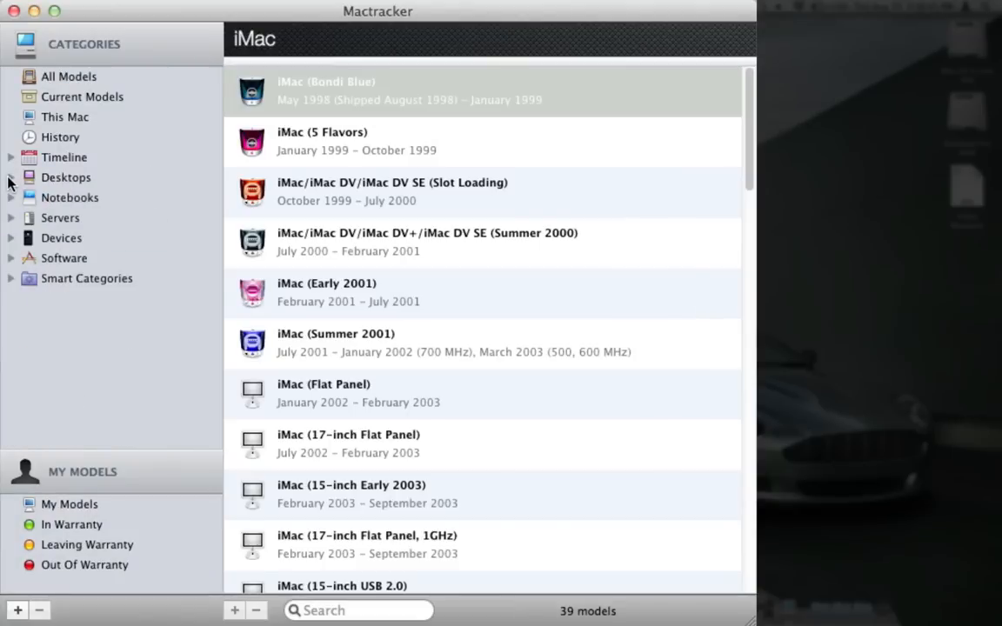
- Browse the Timeline lists for 1985, 2011 and 2004, then collapse the Timeline
click(64, 156)
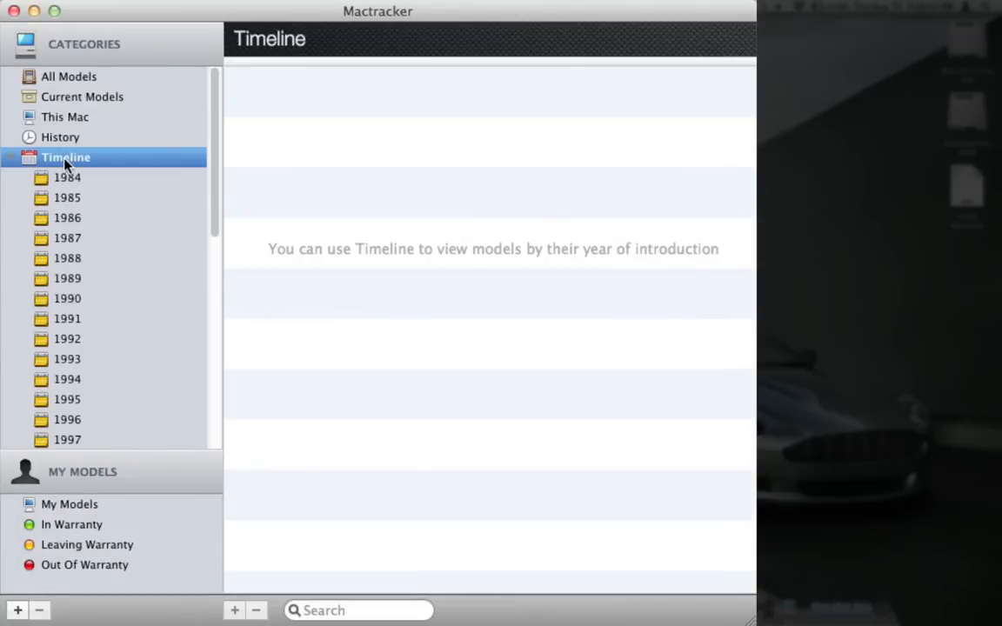
click(66, 199)
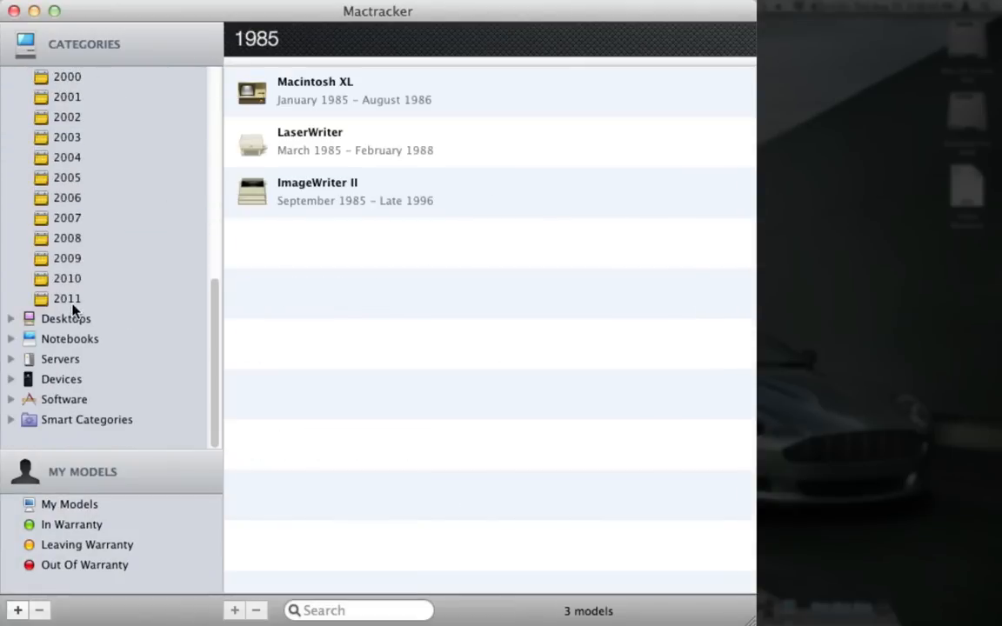
click(66, 299)
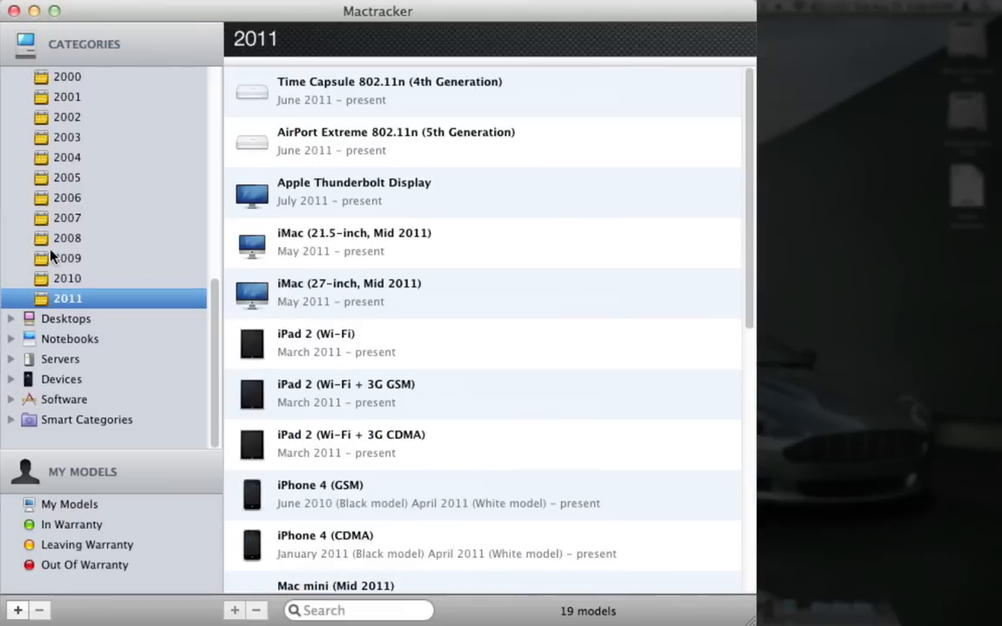
click(66, 156)
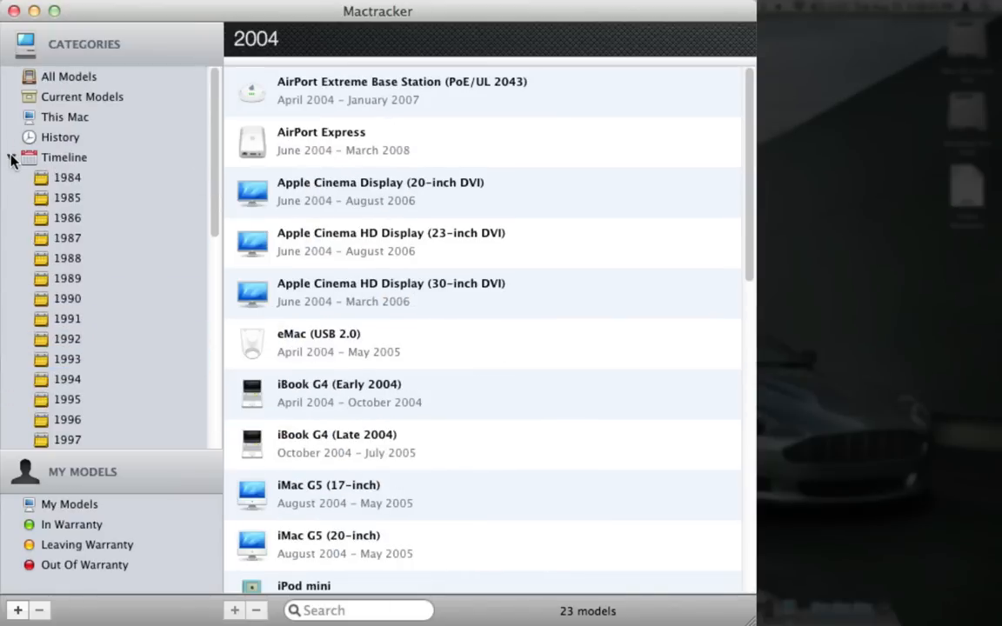
click(12, 157)
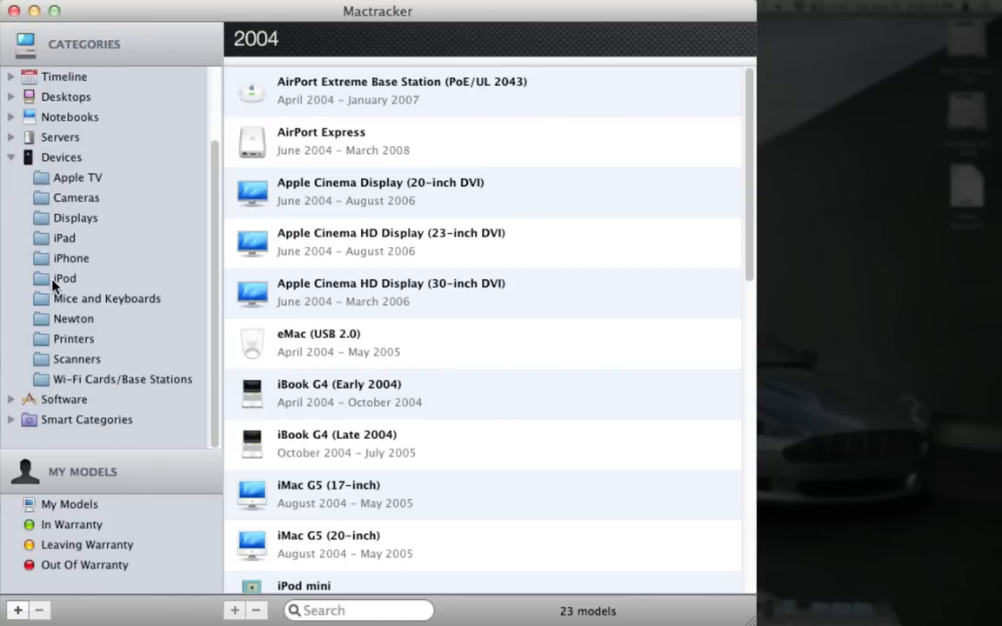
- Browse the iPhone and iPad lists, then the 46 Displays models down to Cinema Displays
click(72, 257)
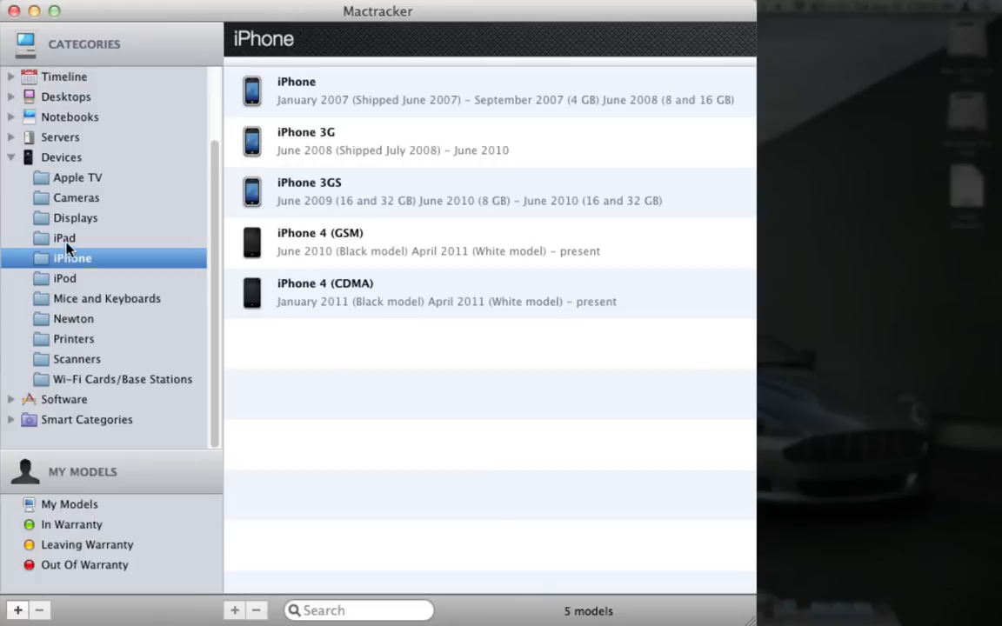
click(62, 236)
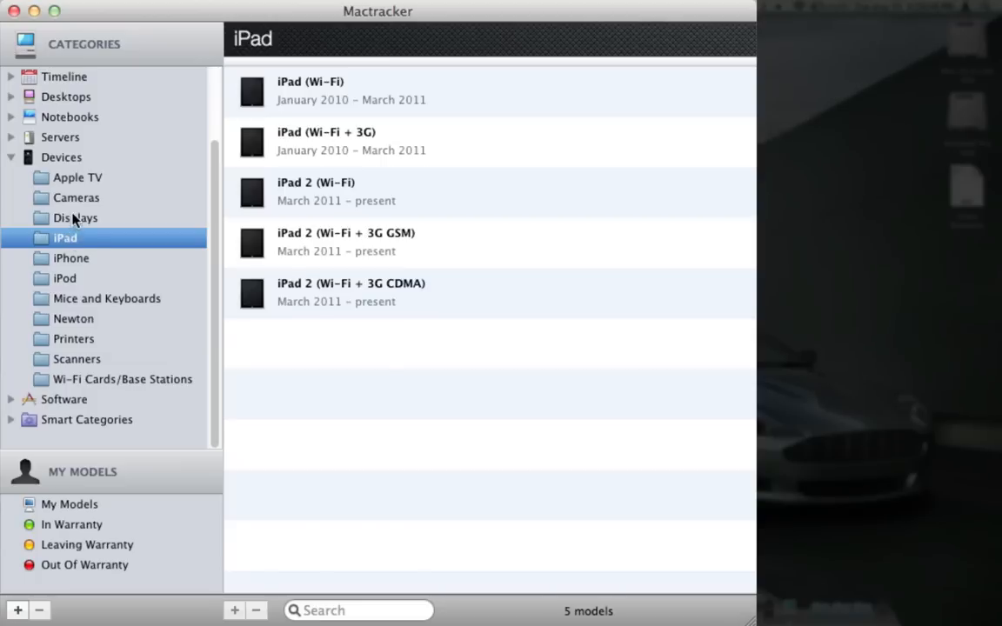
click(76, 217)
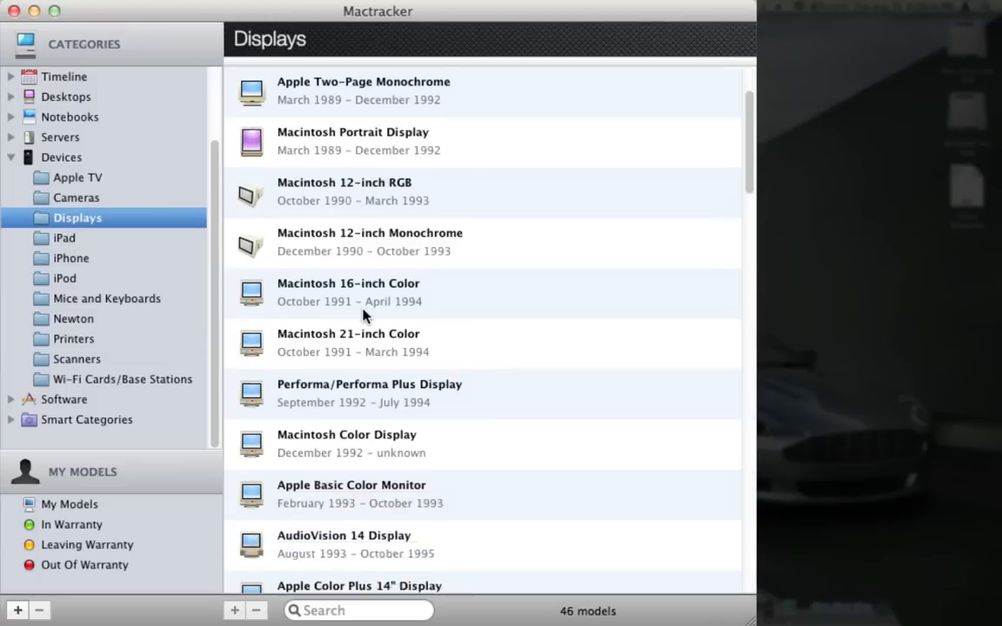
scroll(down, 3)
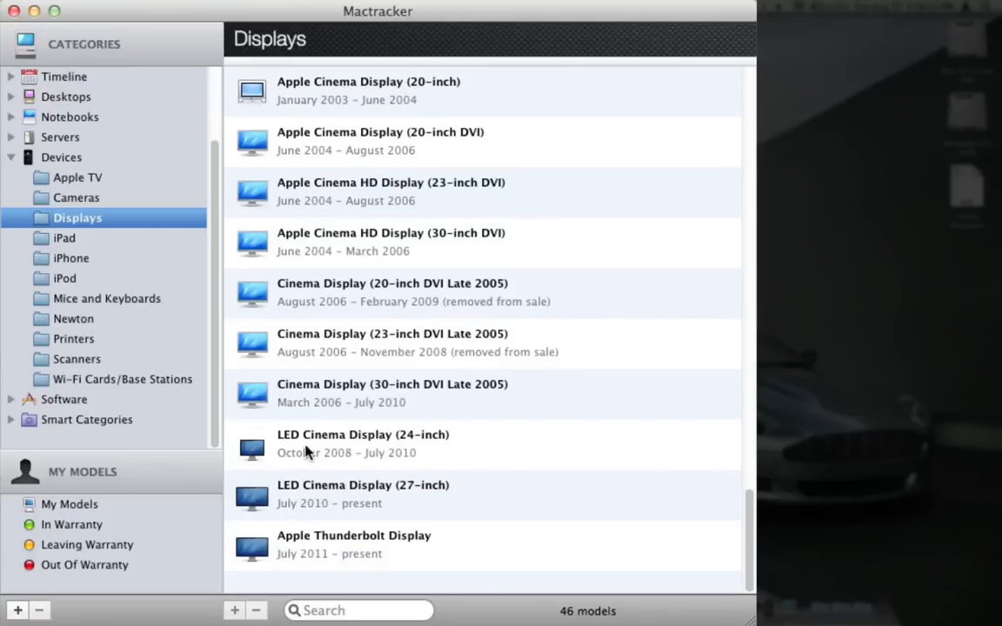
scroll(up, 3)
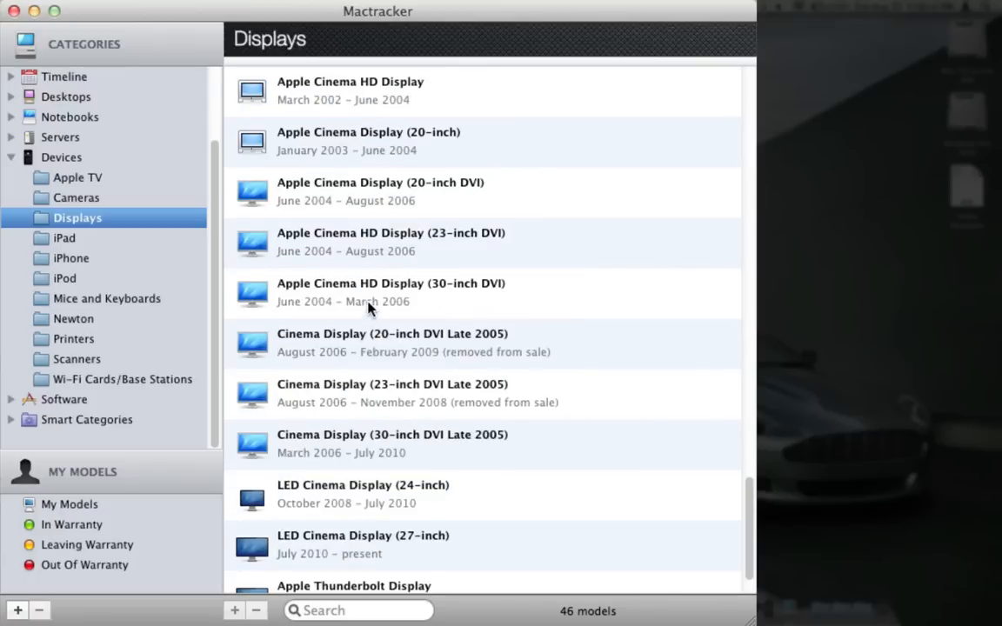
double_click(390, 292)
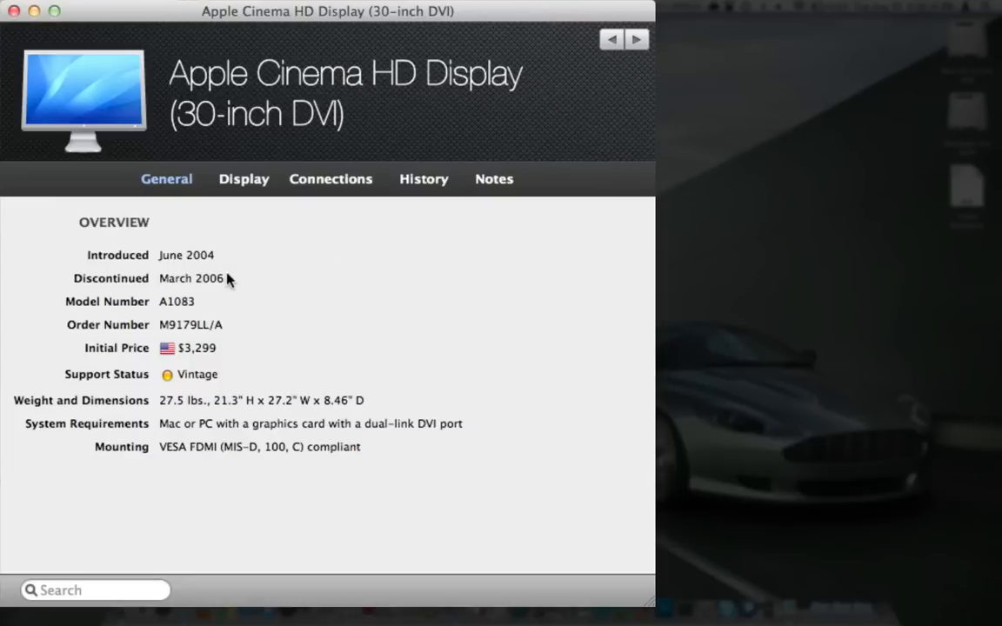
mouse_move(202, 285)
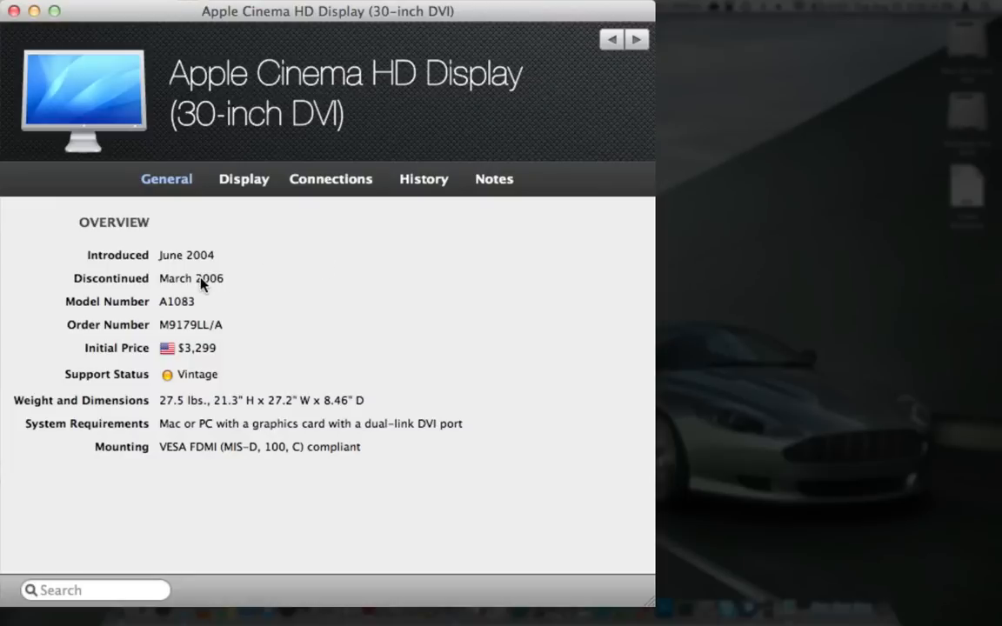
click(610, 38)
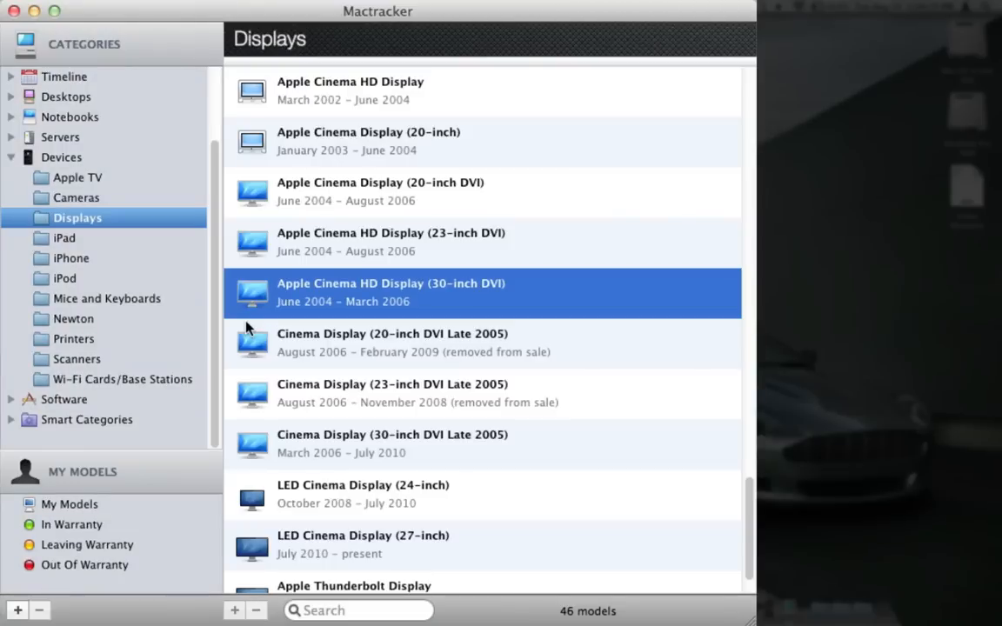
- Browse the Printers, Newton, Mice and Keyboards and Wi-Fi Cards/Base Stations lists
click(73, 338)
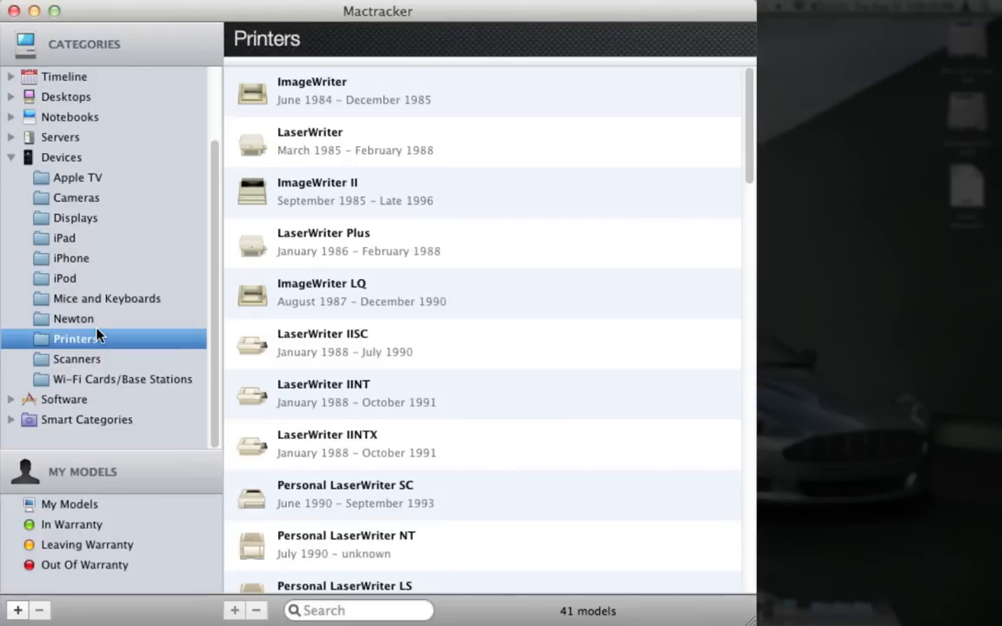
click(73, 318)
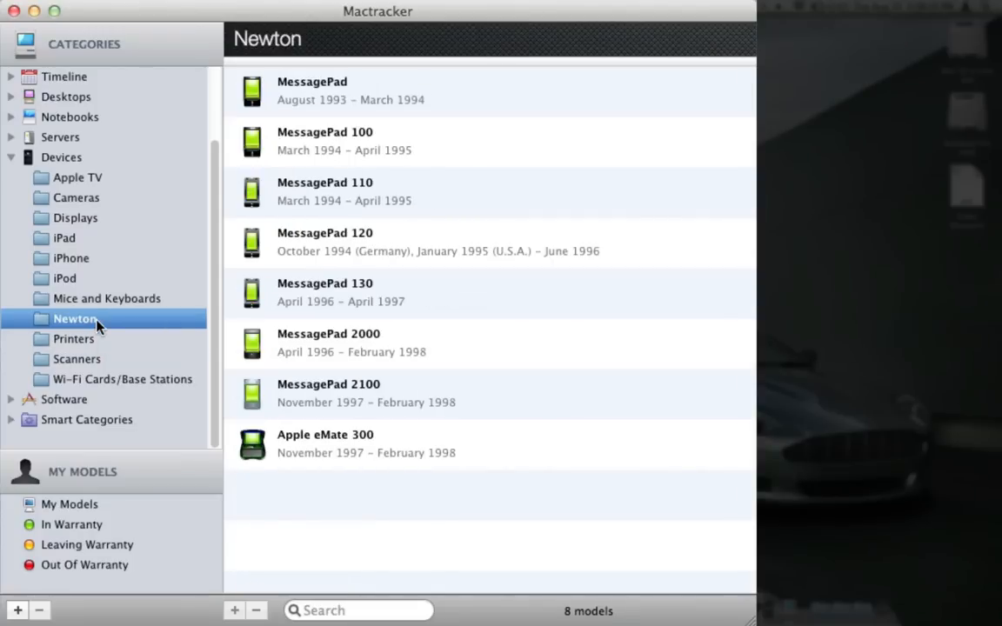
click(107, 299)
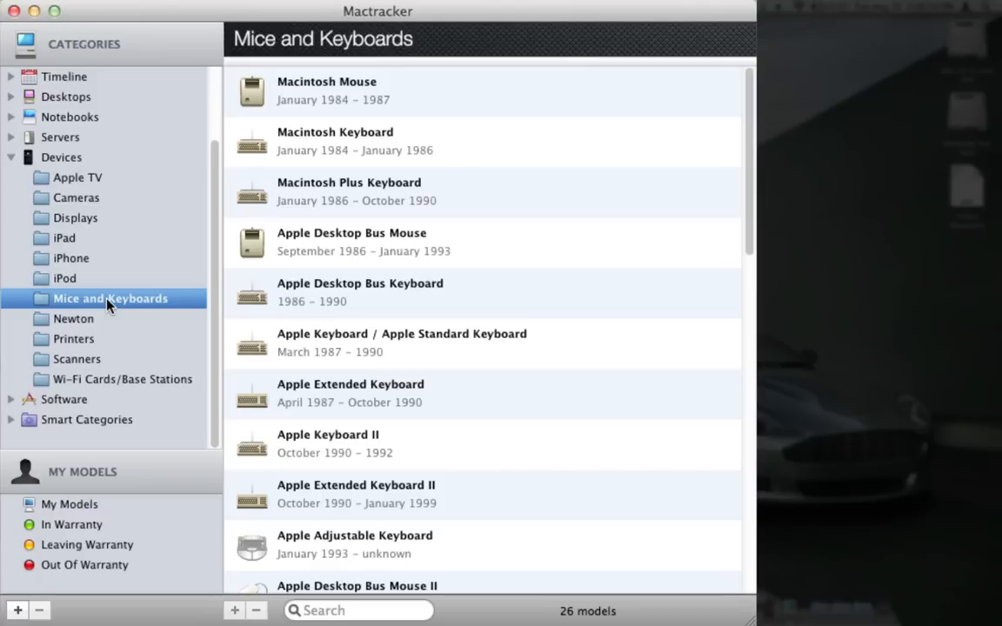
click(127, 380)
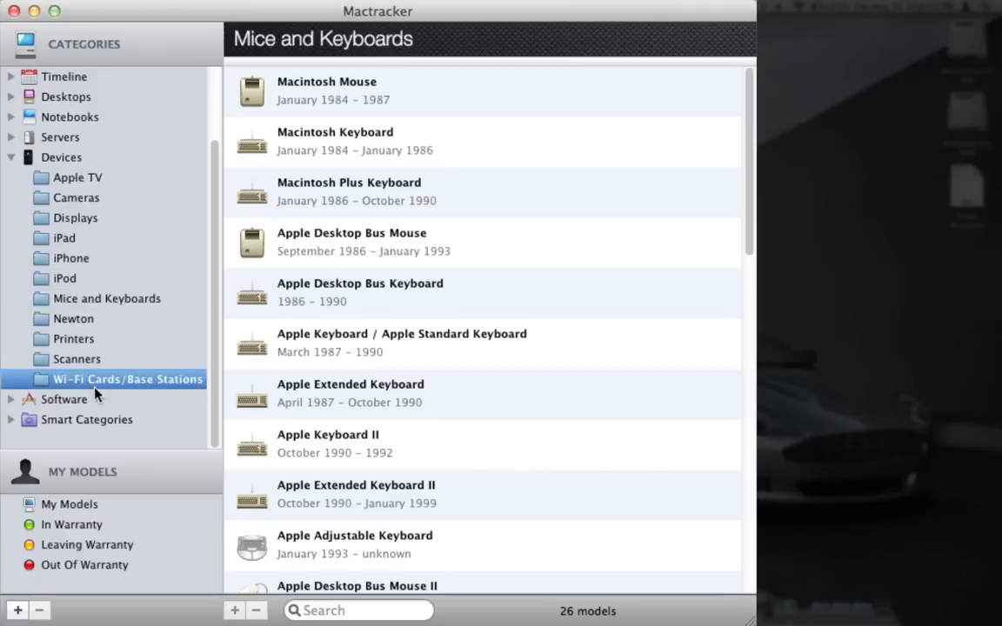
click(127, 379)
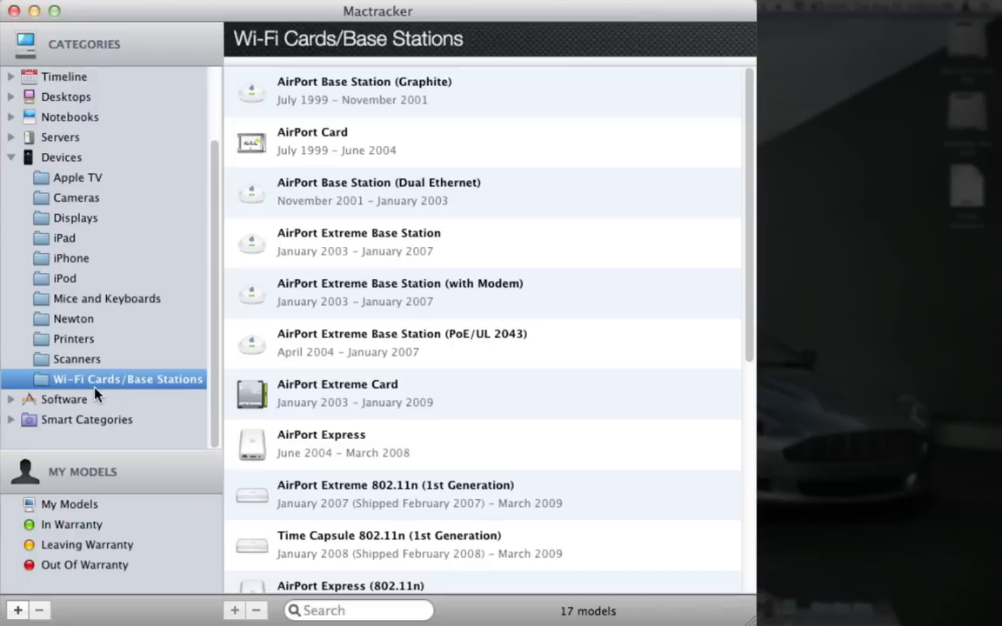
mouse_move(45, 160)
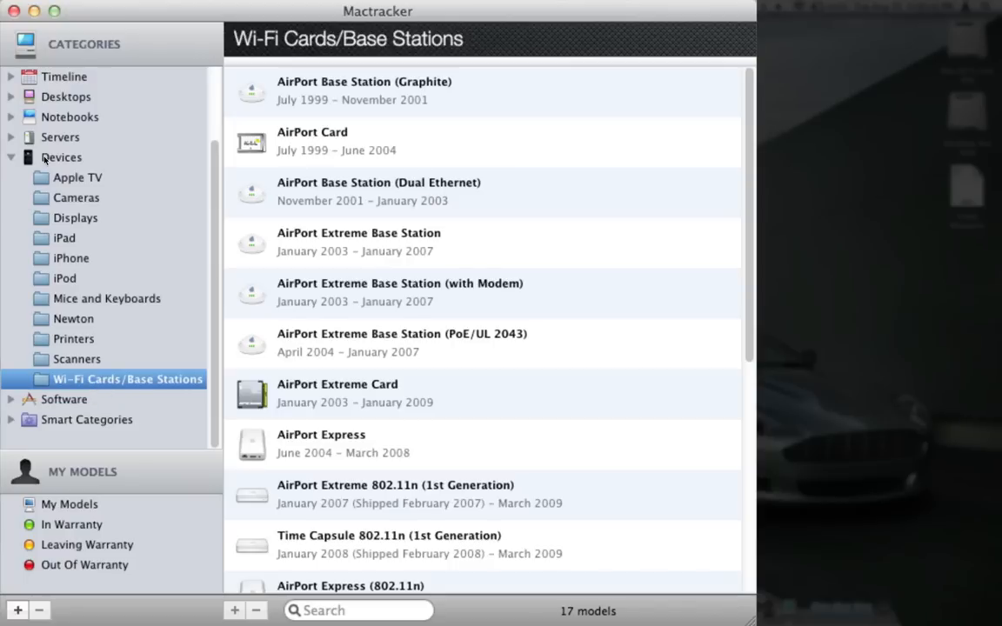
- Collapse Devices and expand Servers into its two subcategories
click(10, 156)
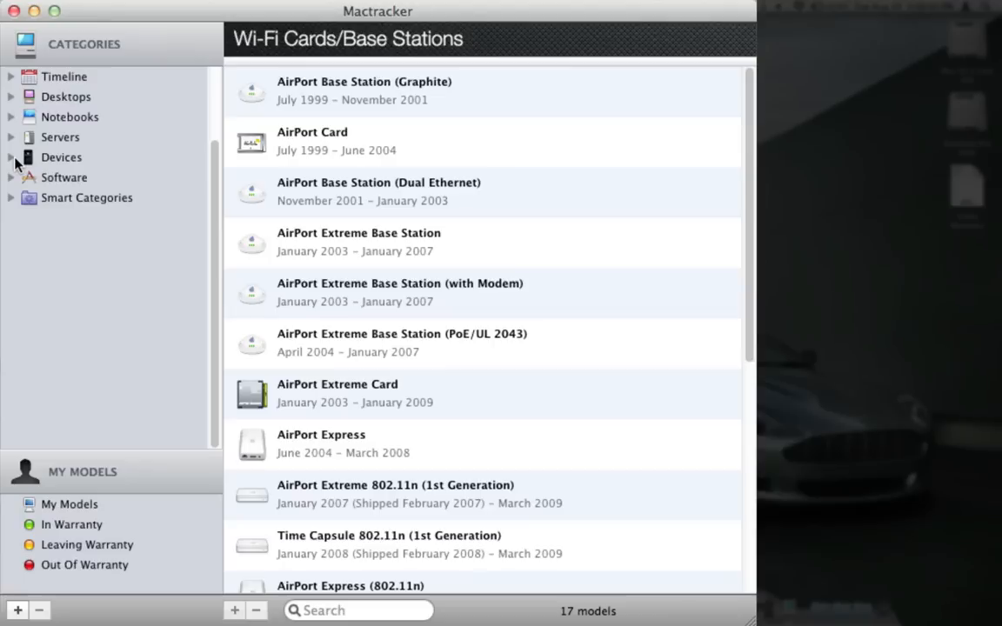
click(11, 136)
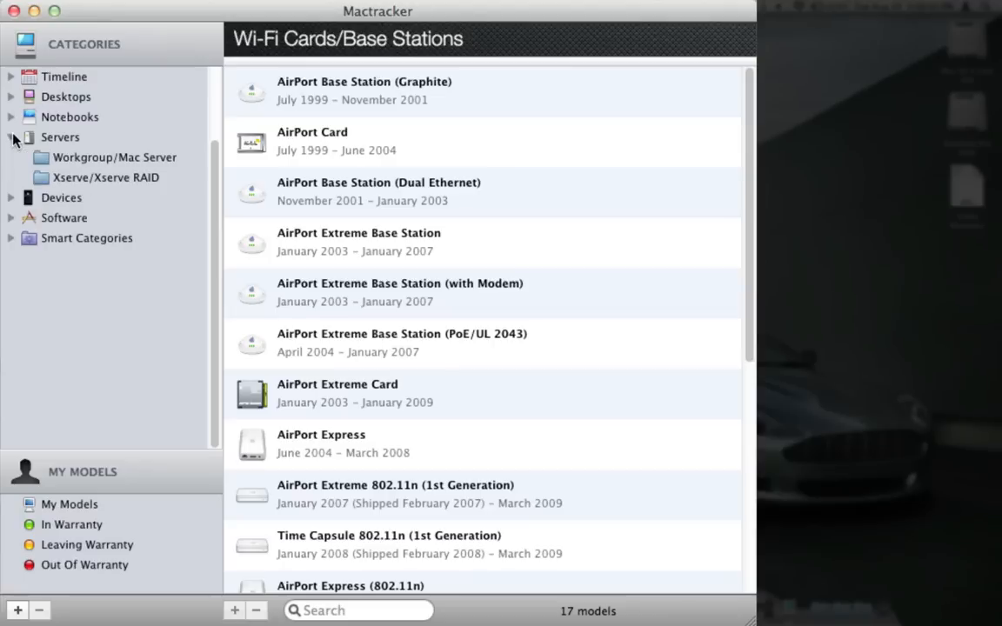
- Collapse the Servers category and scroll the sidebar toward Software
click(10, 137)
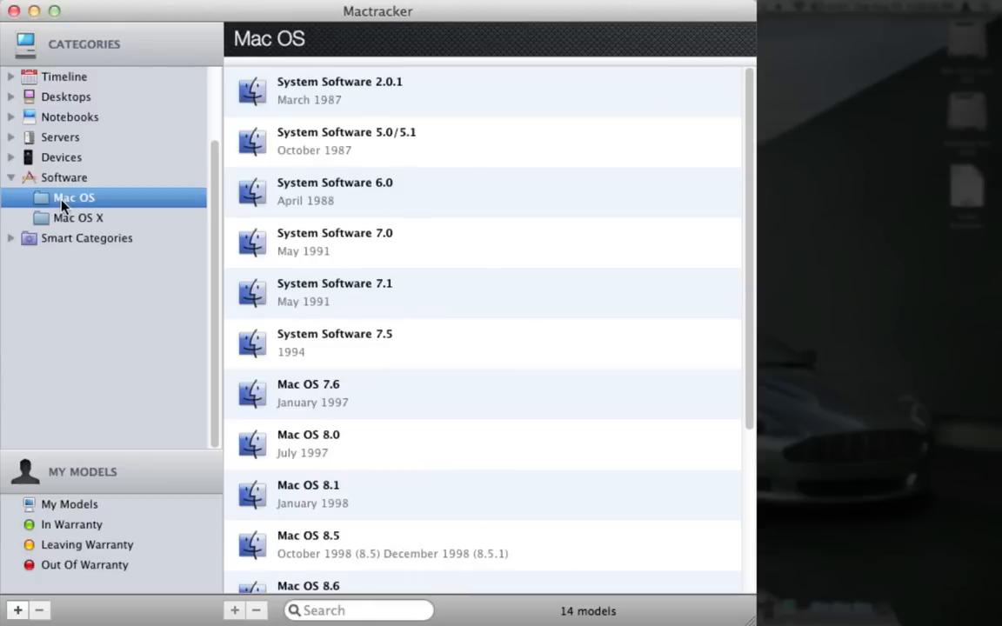
scroll(down, 3)
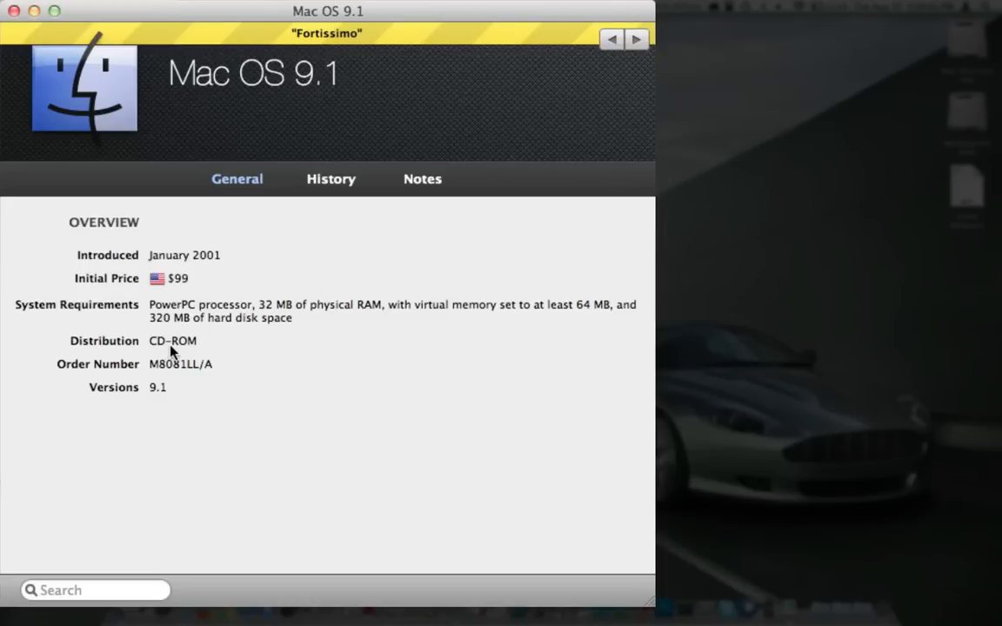
mouse_move(435, 173)
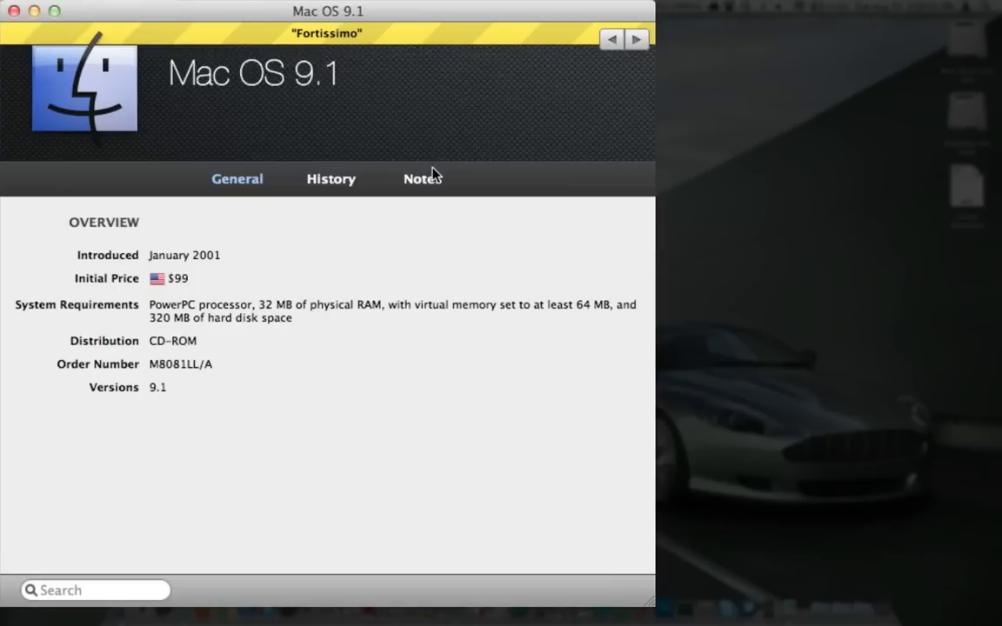
mouse_move(328, 39)
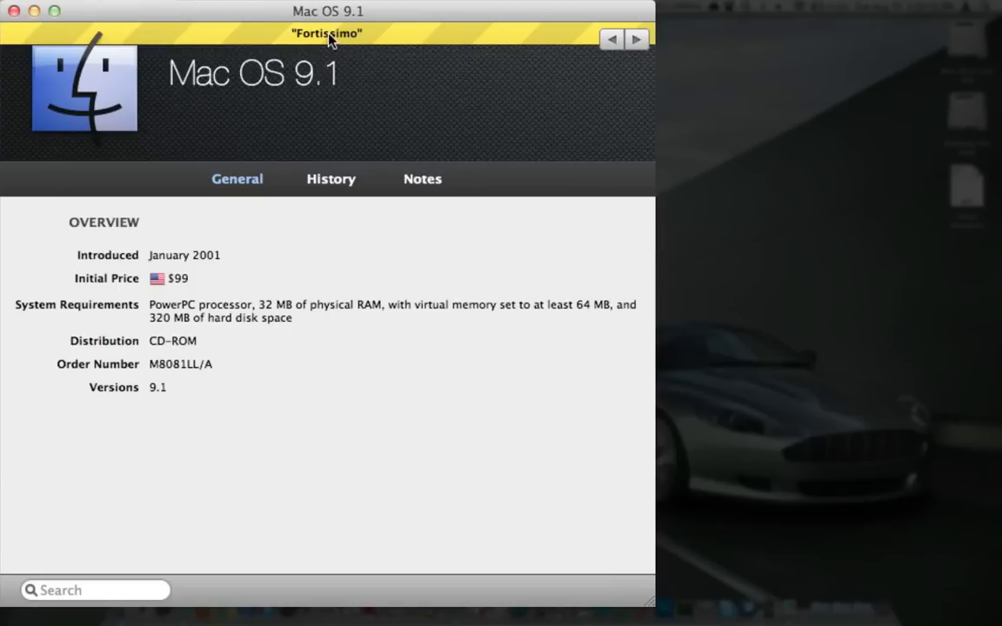
mouse_move(322, 73)
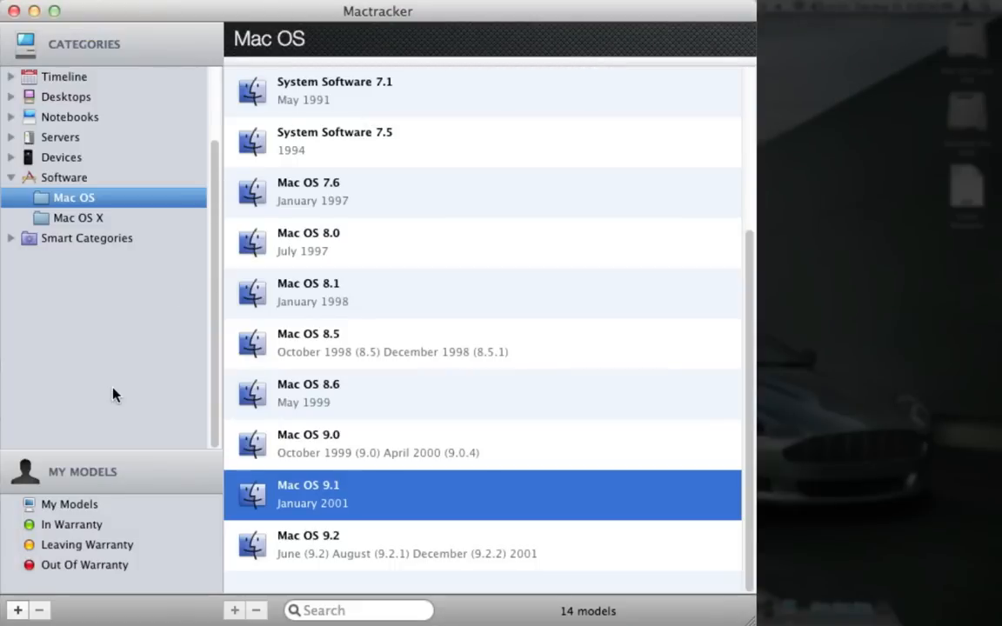
- Show the empty My Models list and open Mactracker's General preferences
click(71, 505)
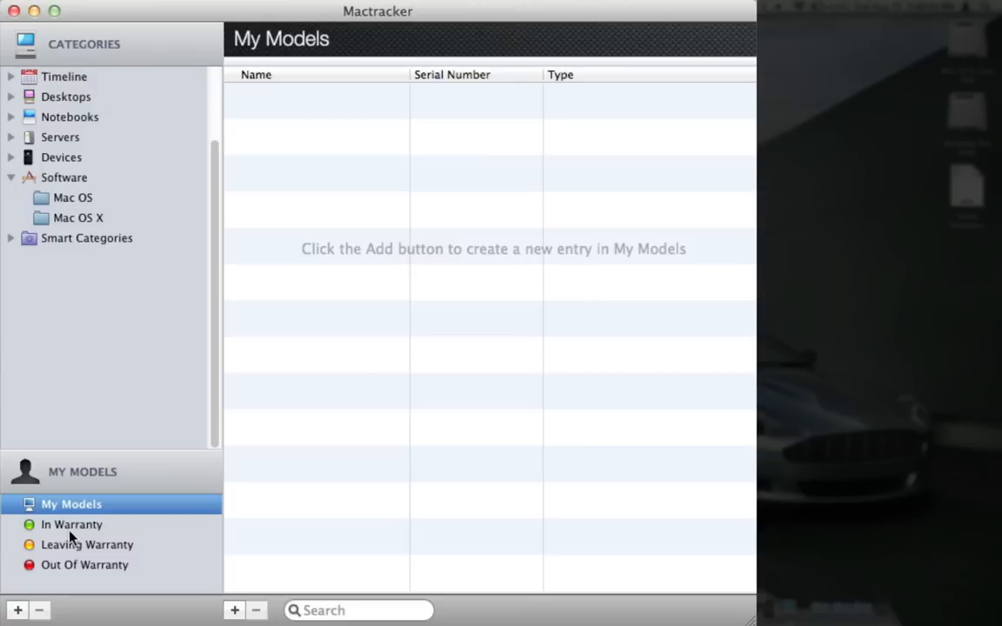
mouse_move(78, 519)
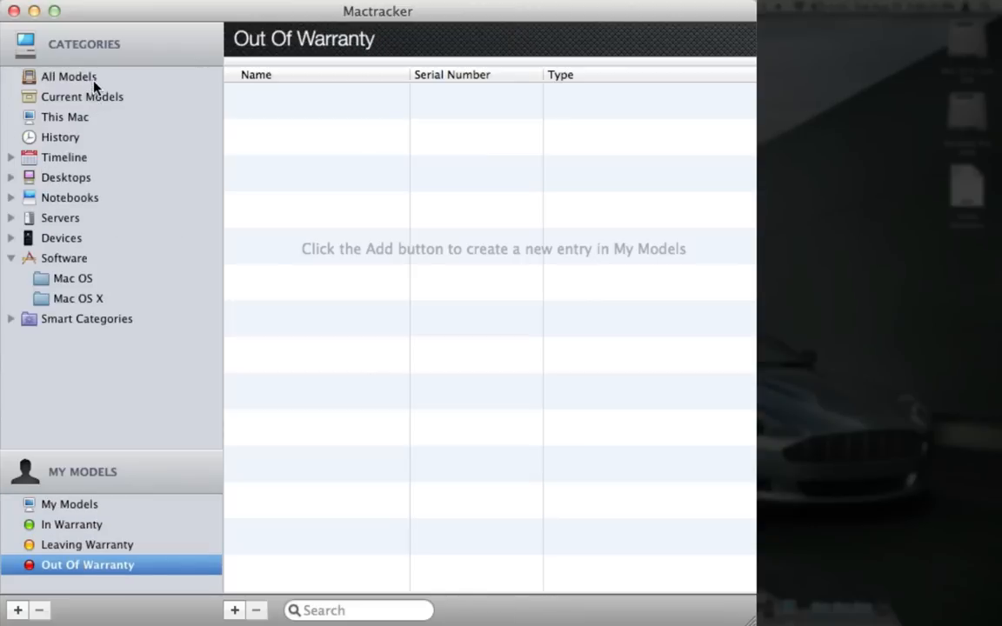
click(70, 77)
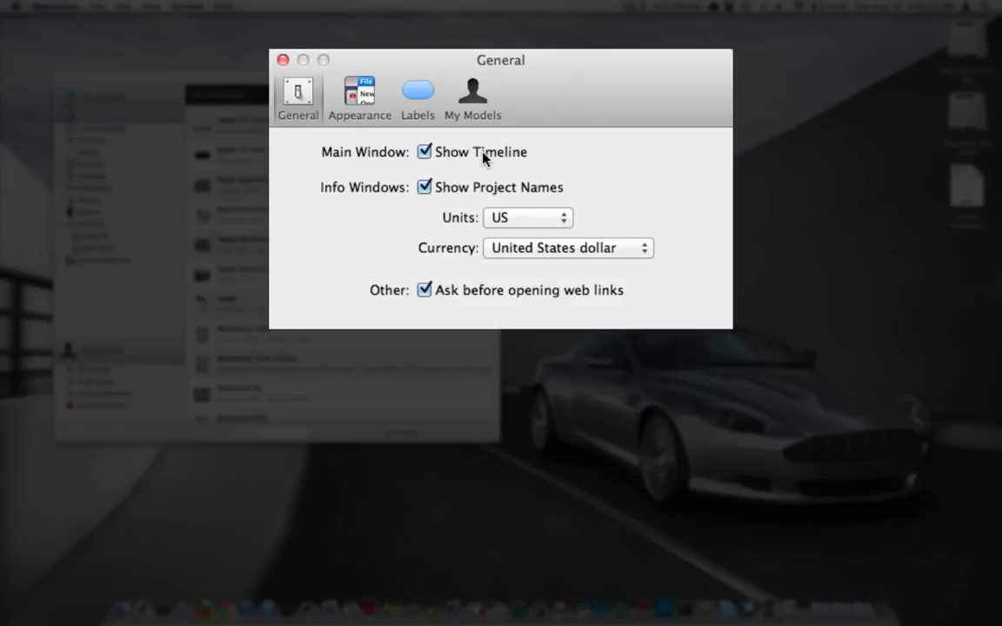
- View the Appearance, Labels and My Models preference panes, then close Preferences to the desktop
click(358, 99)
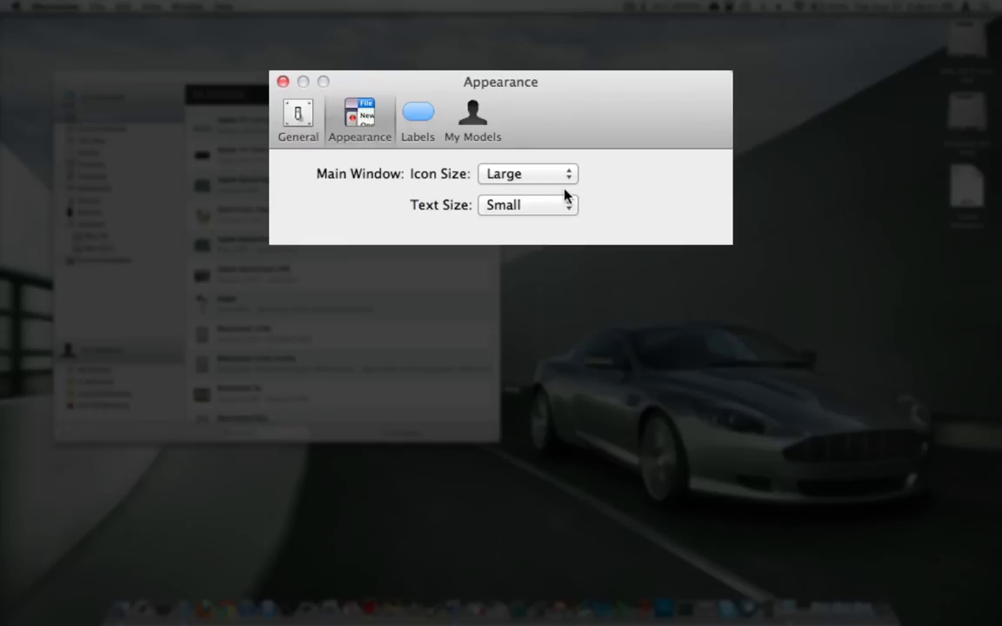
click(473, 119)
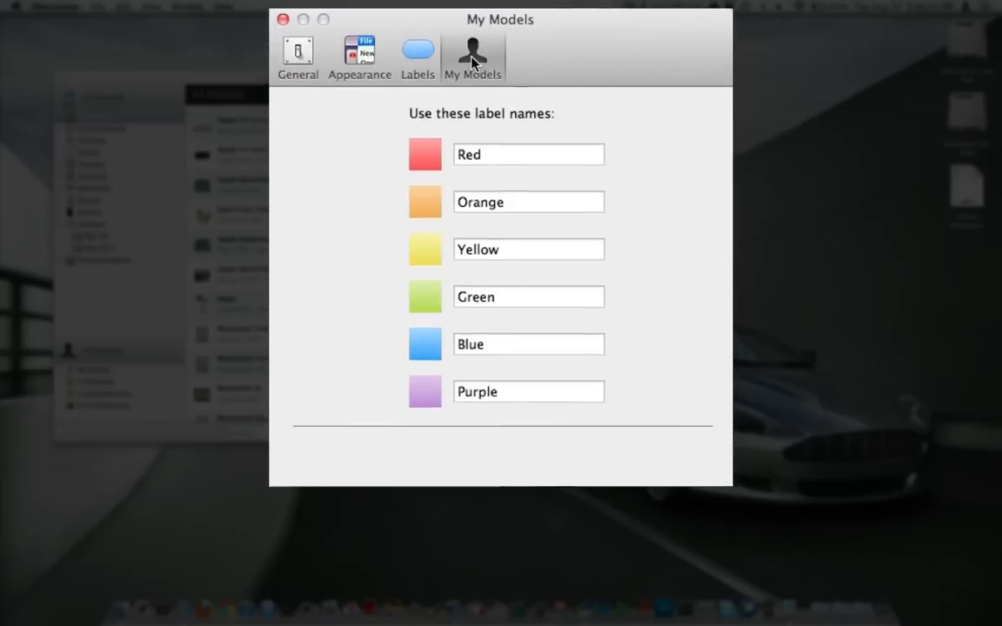
click(474, 52)
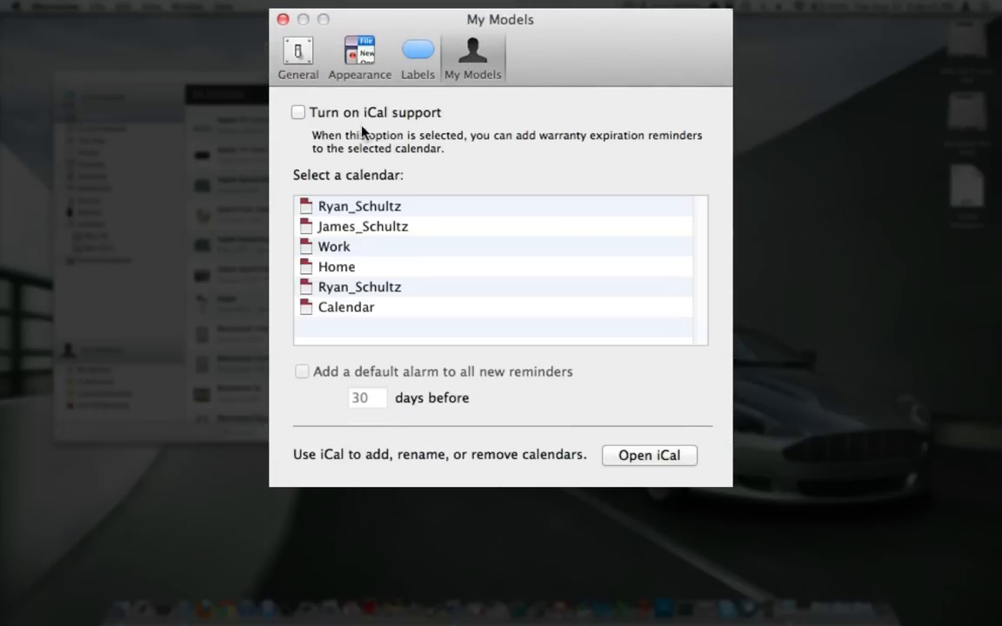
click(284, 18)
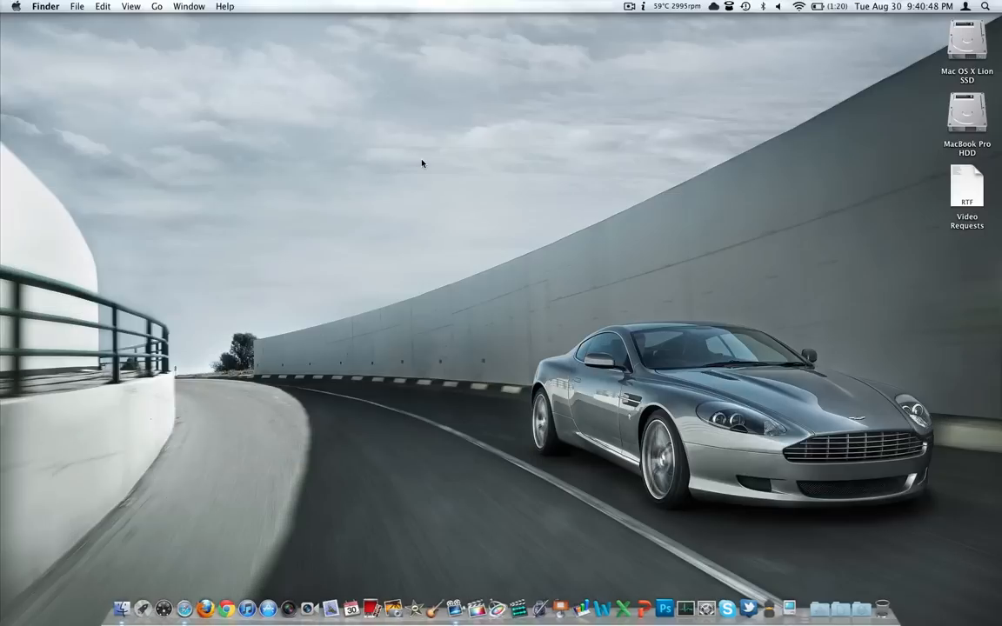